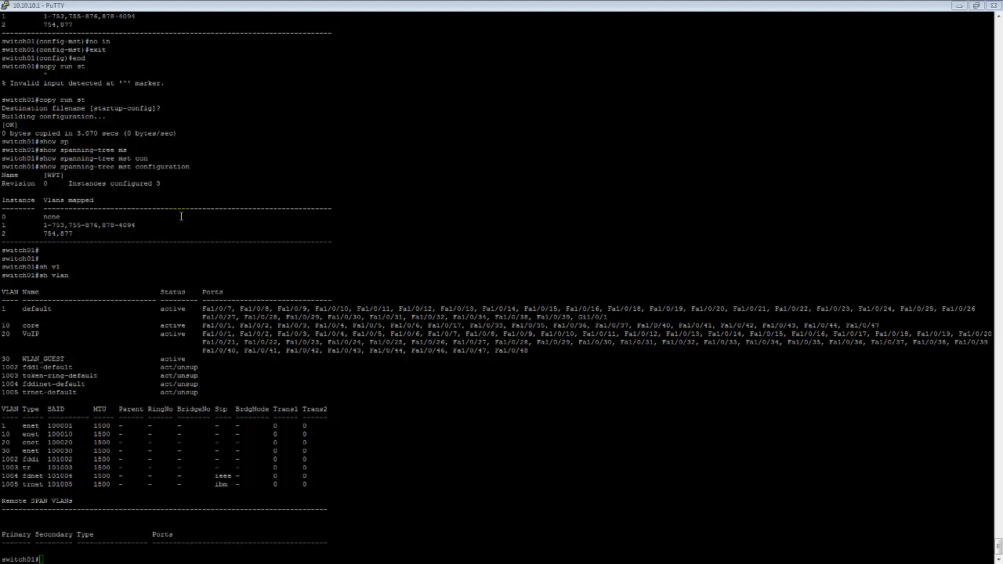
Review the switch's MST configuration and VLAN table output in the terminal
left_click(568, 184)
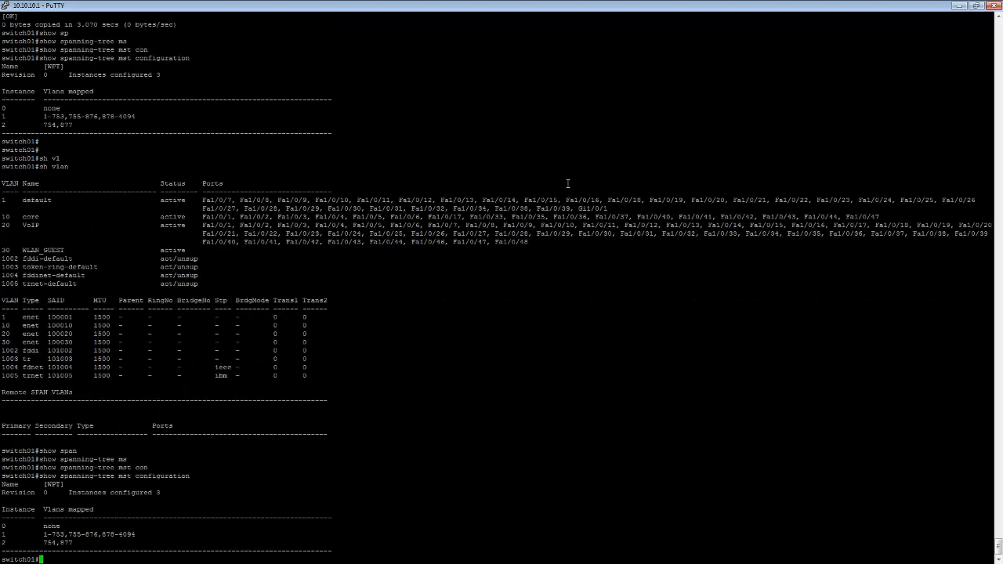
mouse_move(540, 216)
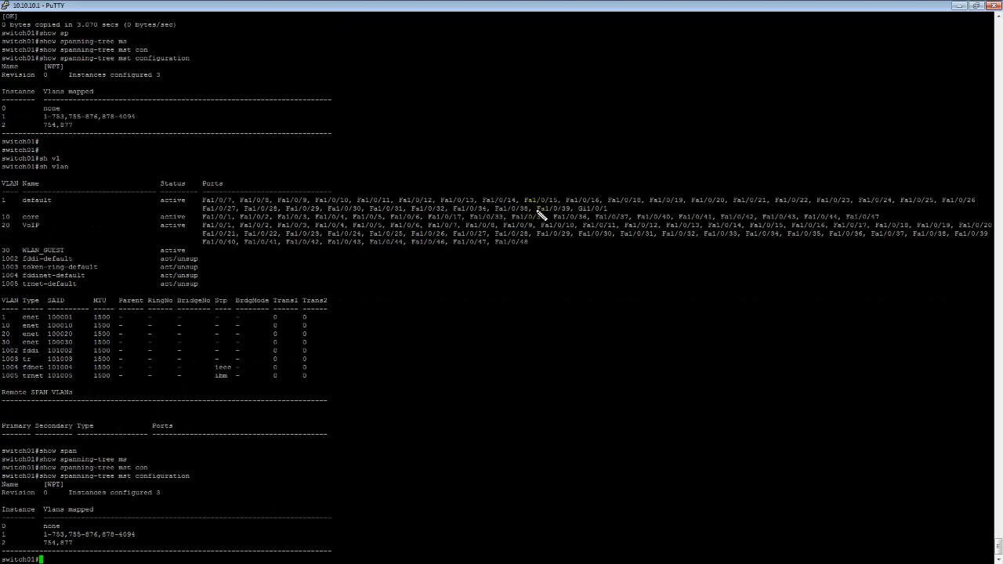
mouse_move(285, 206)
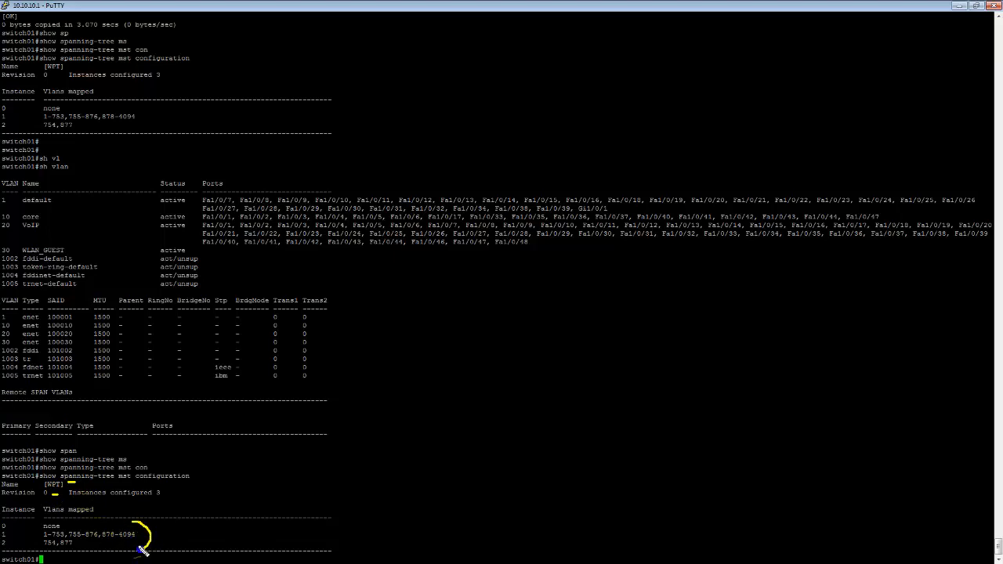
mouse_move(68, 489)
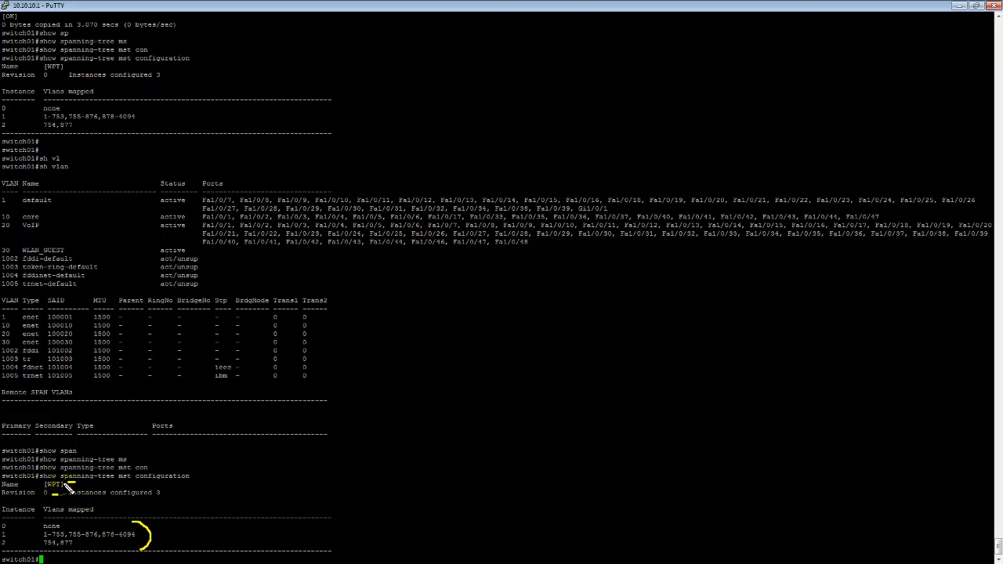
mouse_move(63, 492)
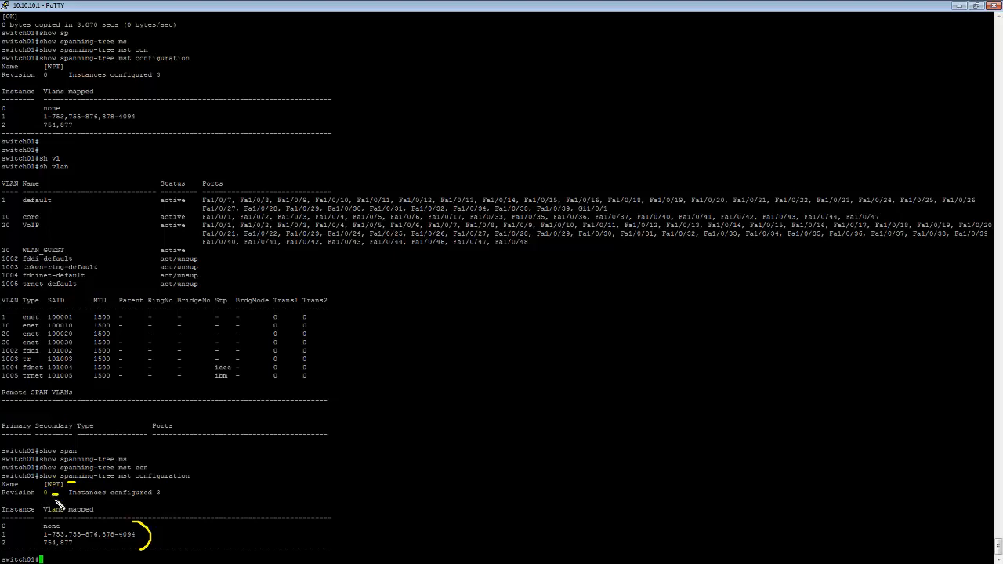
mouse_move(60, 542)
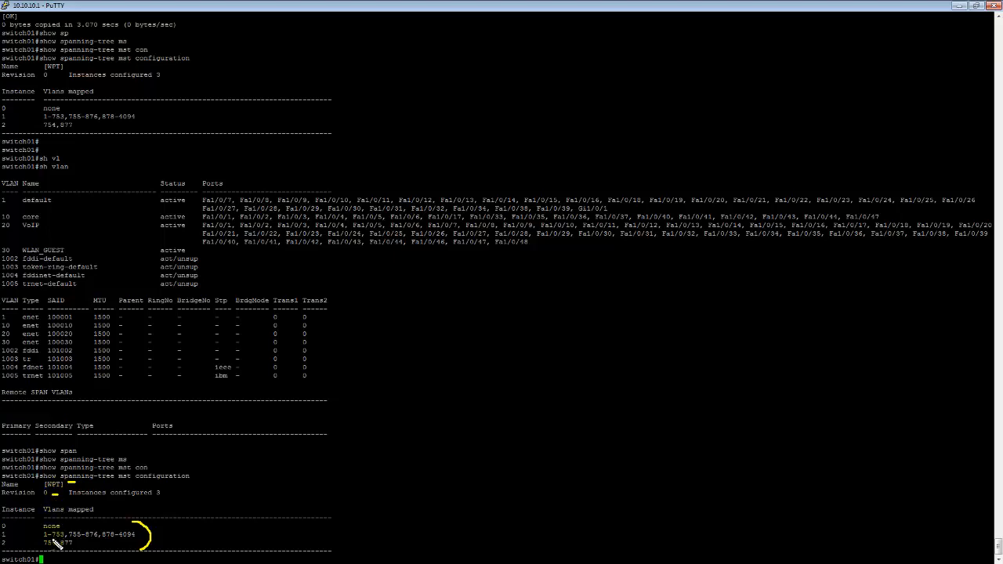
mouse_move(77, 521)
type("sh vlan")
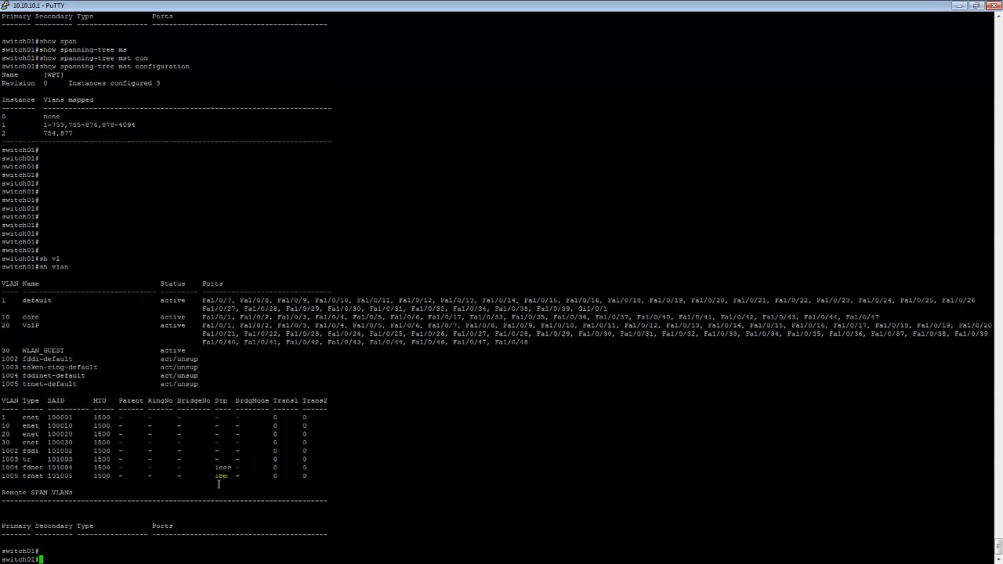
scroll("up", 3)
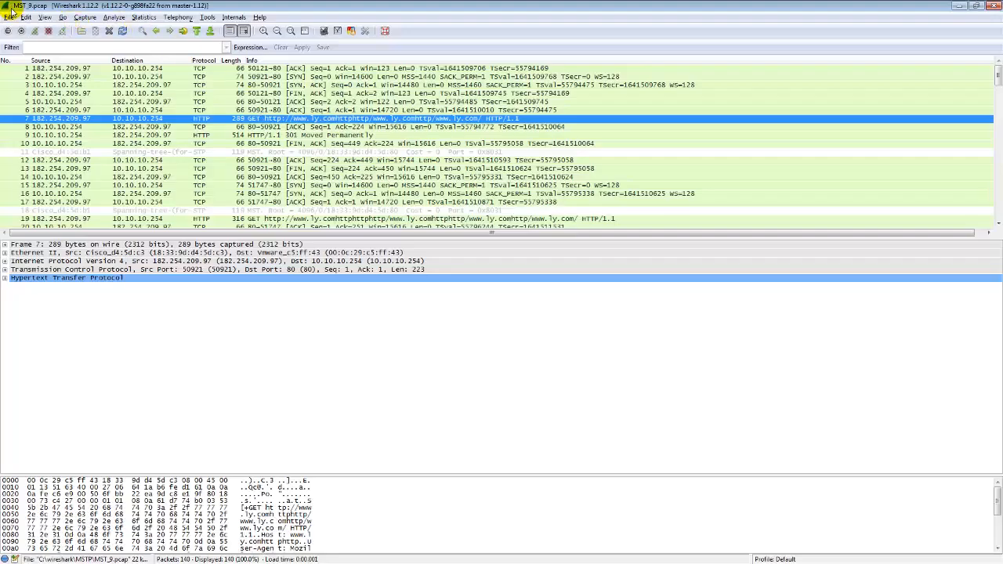
Browse the wireshark folder from Wireshark's Open Capture File dialog
left_click(19, 32)
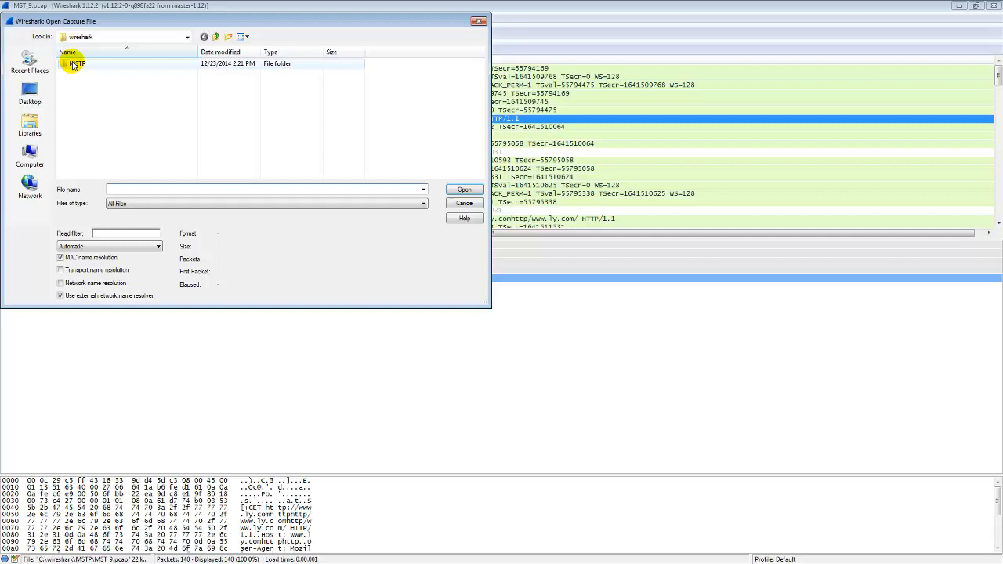
left_click(464, 188)
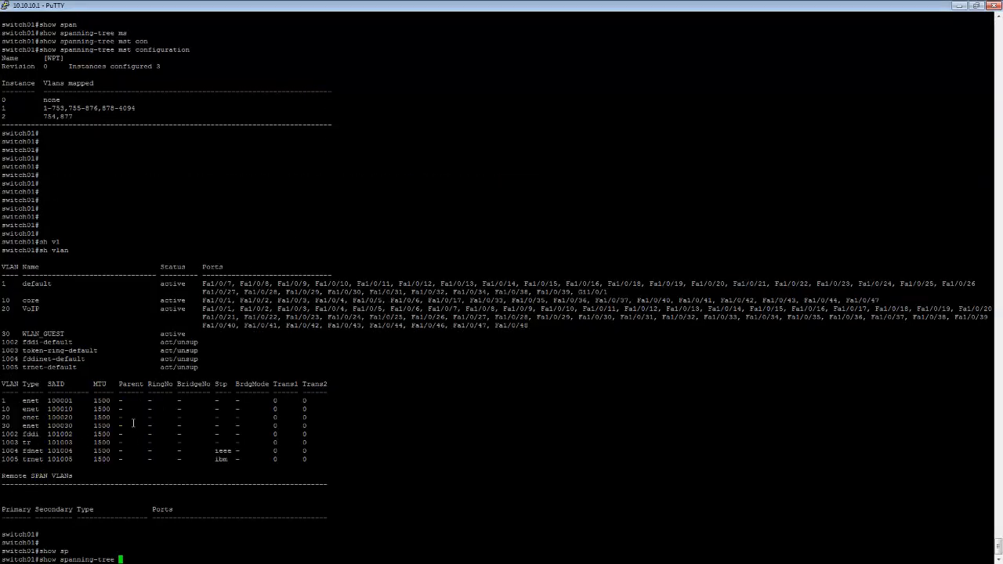
Redisplay the MST instance-to-VLAN mapping and bring up the MSTP capture
scroll("down", 3)
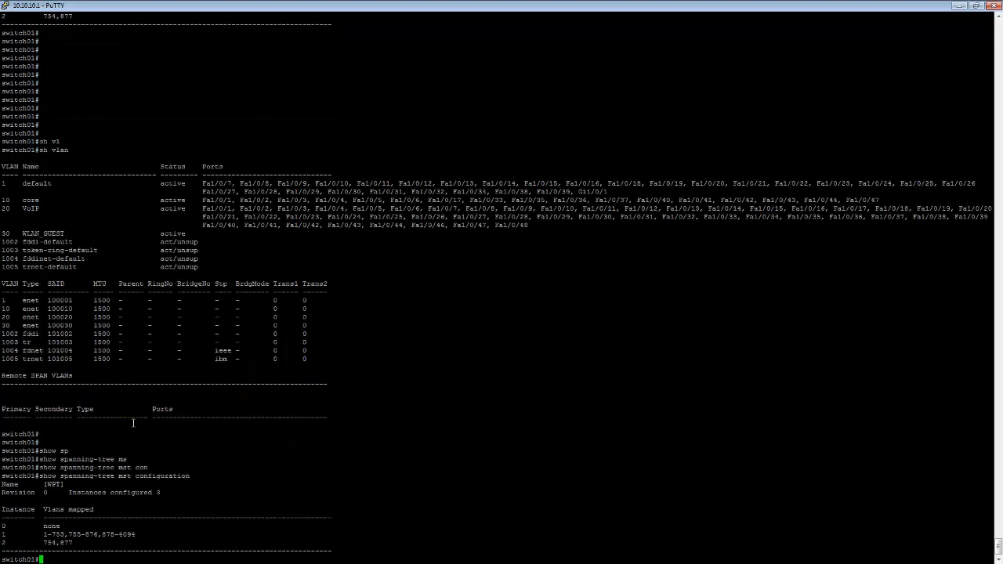
double_click(54, 485)
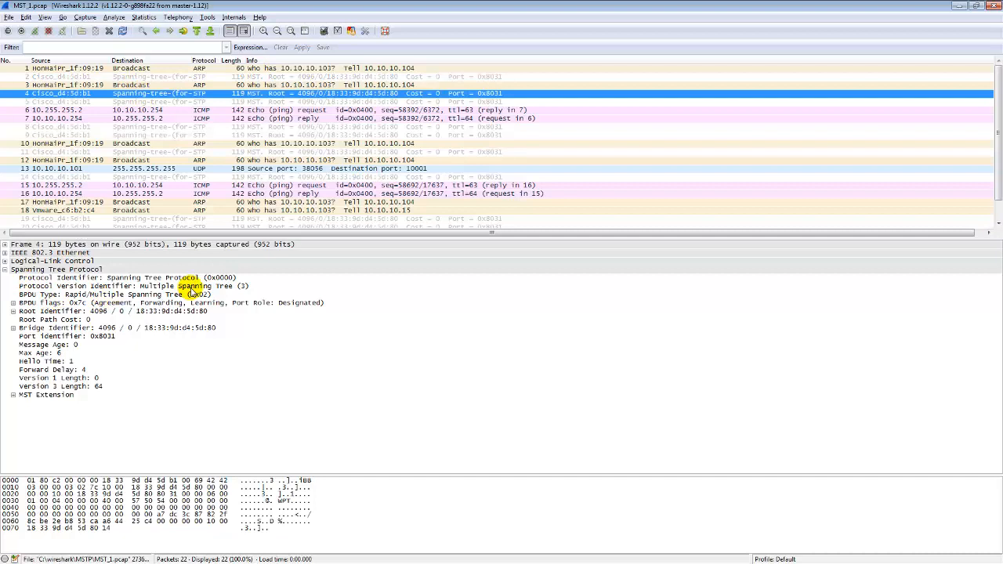
Inspect the BPDU type, flags and Version 3 Length fields of the STP packet
left_click(125, 285)
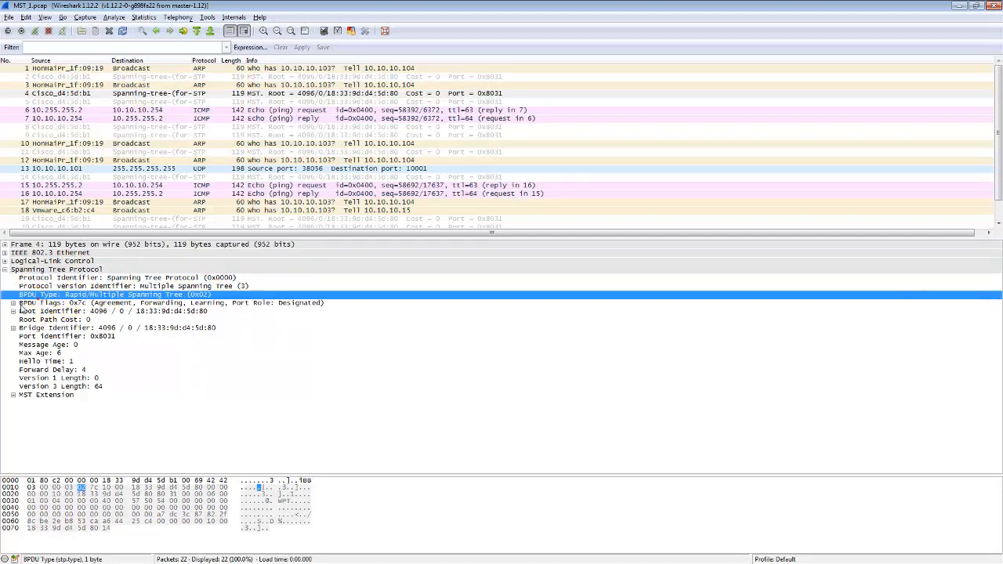
left_click(14, 303)
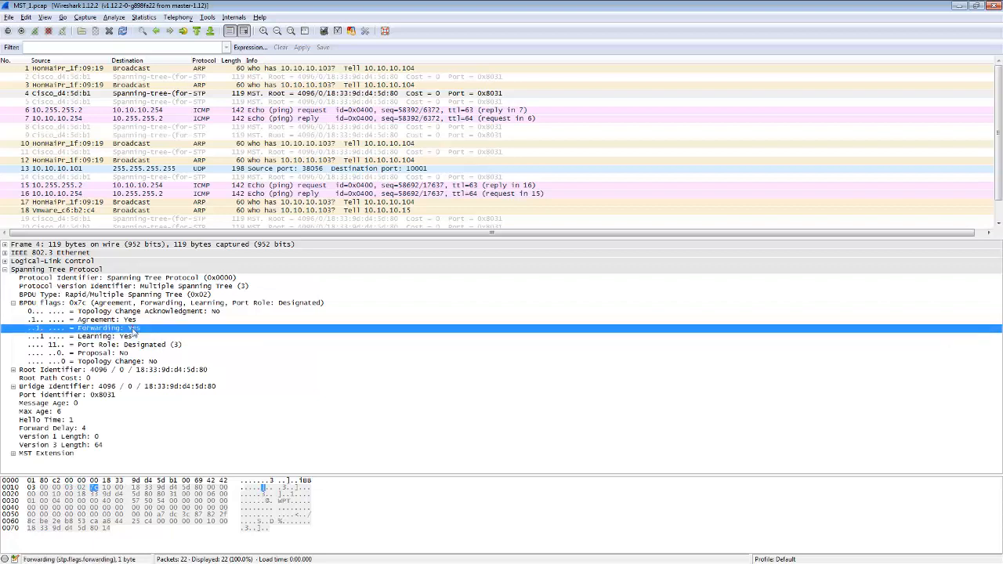
left_click(15, 302)
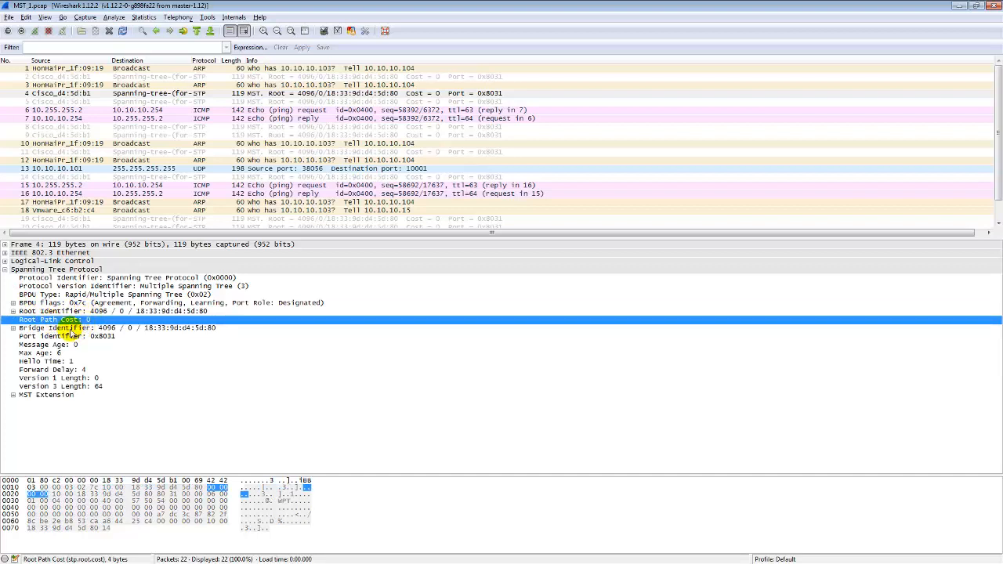
left_click(60, 385)
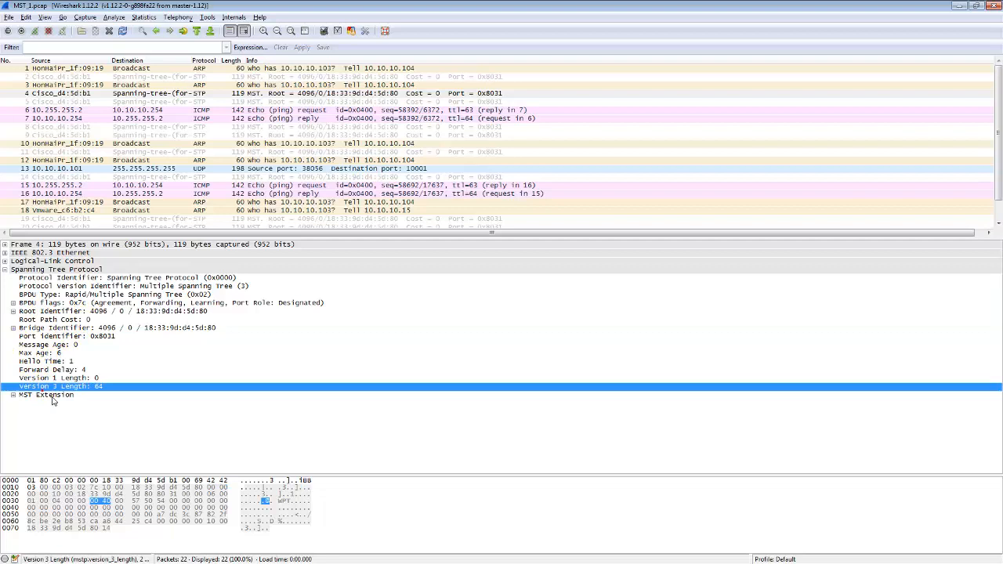
Expand the MST Extension to show config name, revision and the Config digest value
left_click(44, 395)
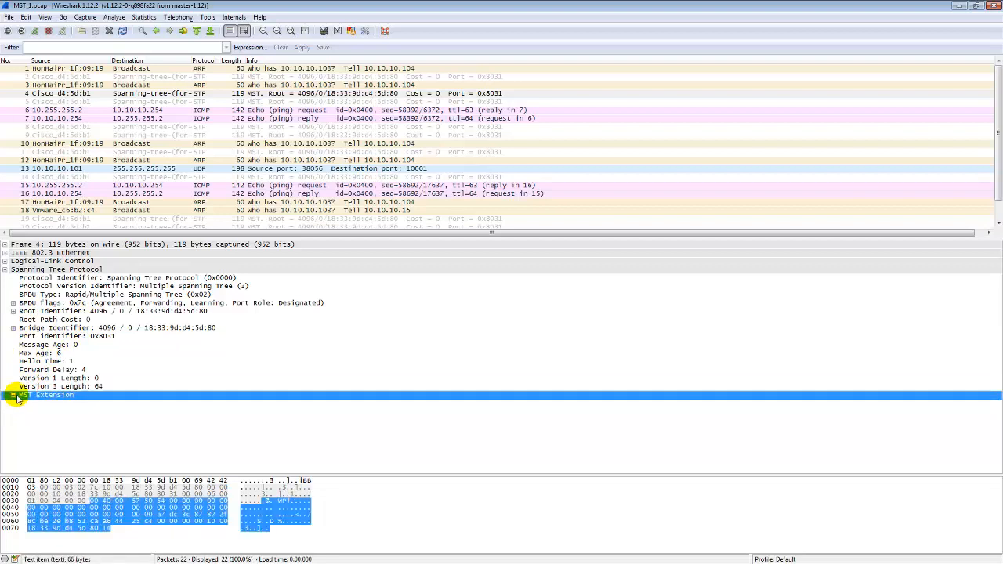
left_click(14, 395)
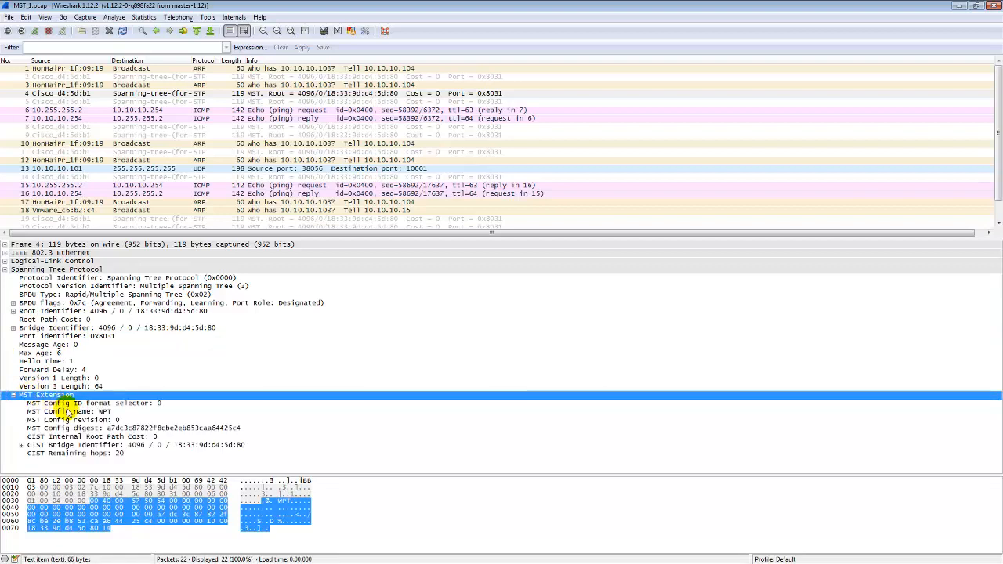
left_click(66, 410)
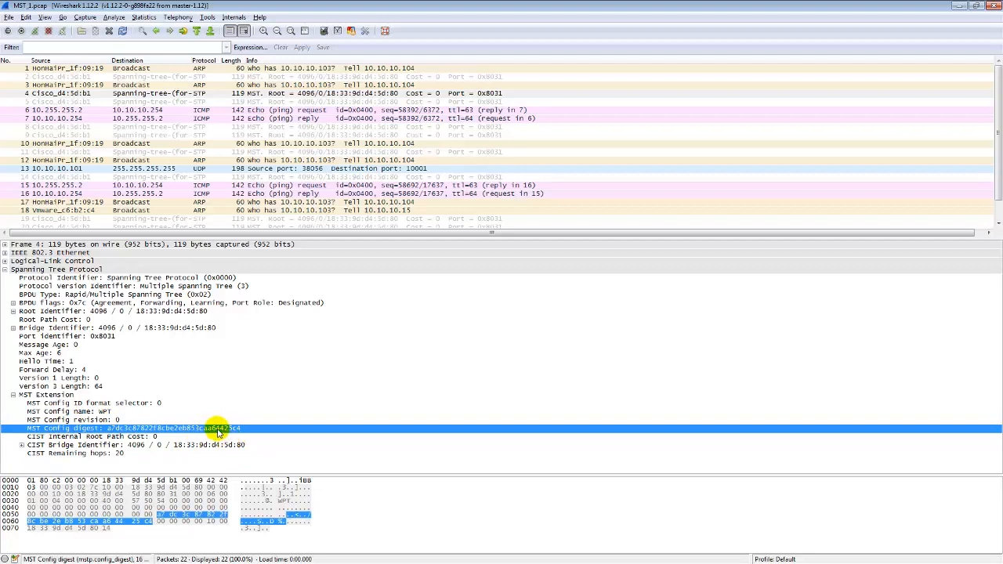
mouse_move(239, 433)
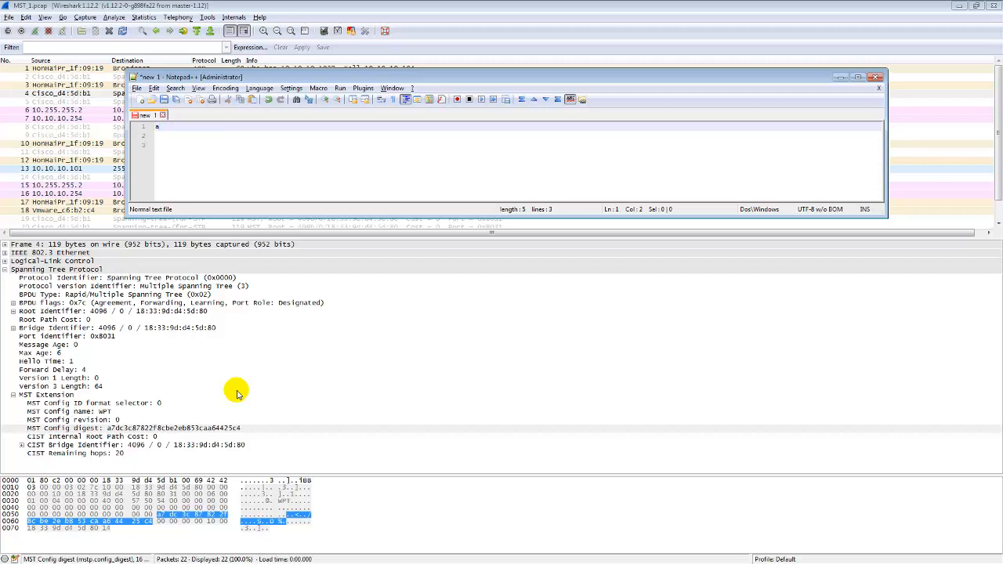
Note the digest's opening characters 'a25c4' in Notepad++ and return to Wireshark
type("a")
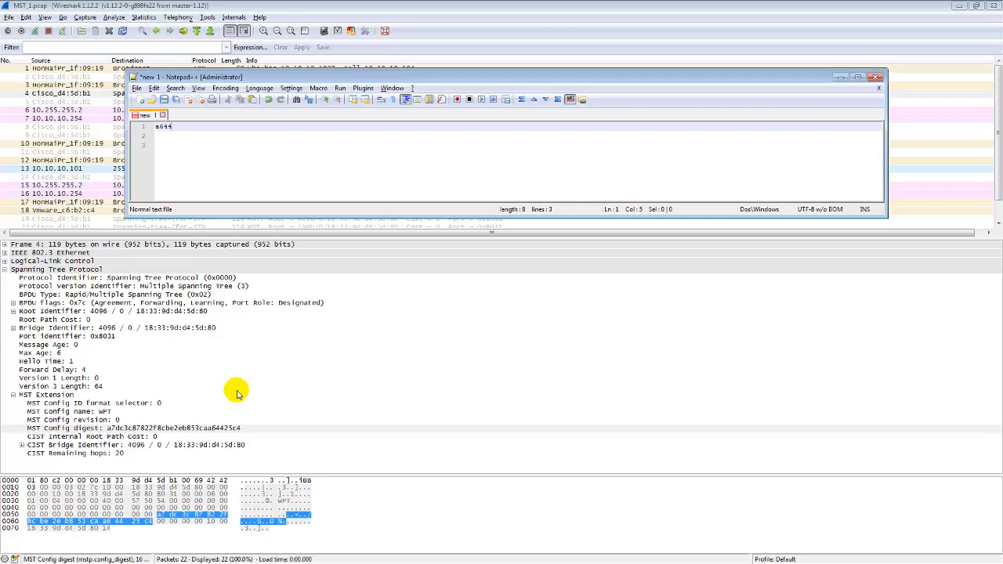
type("25")
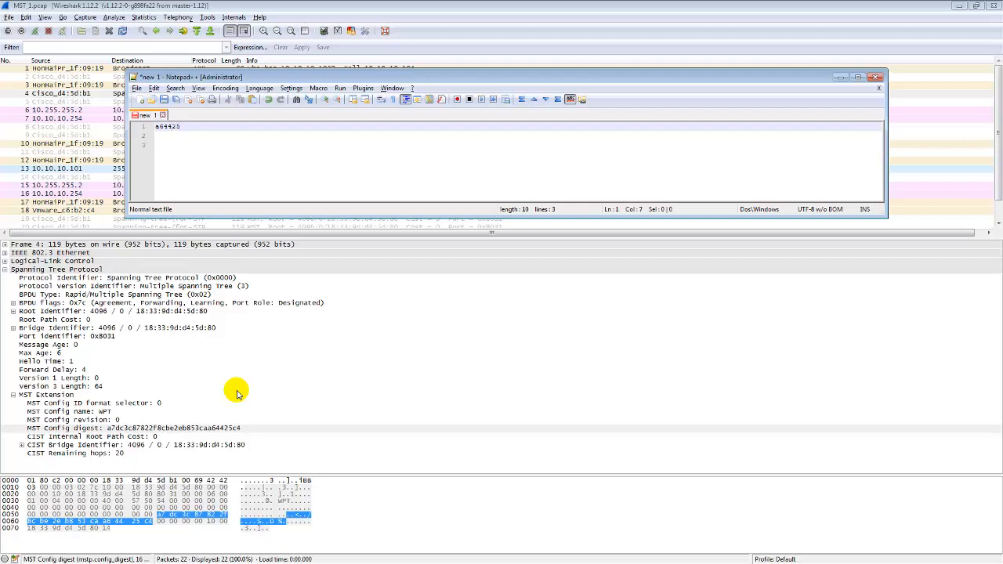
type("c4")
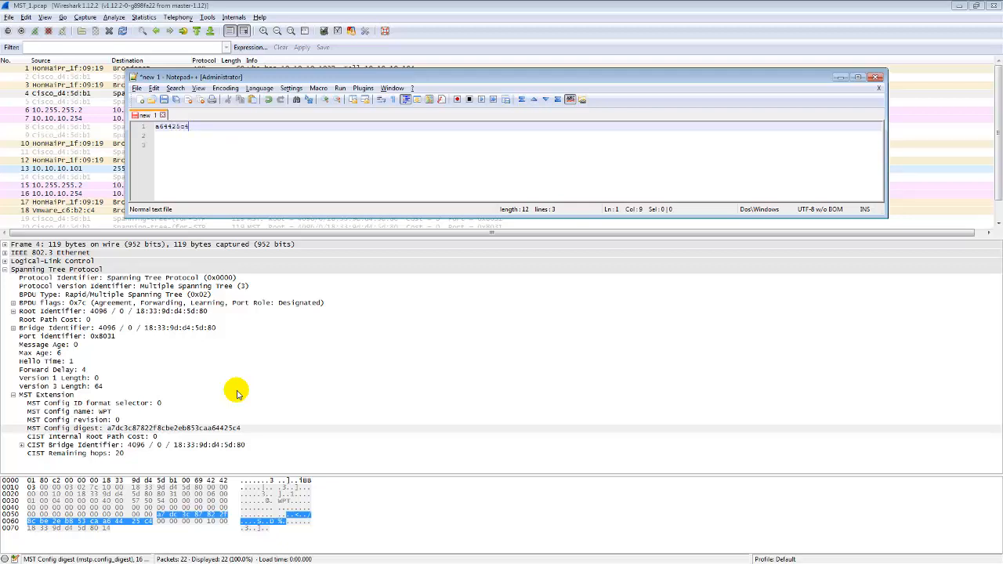
left_click(877, 76)
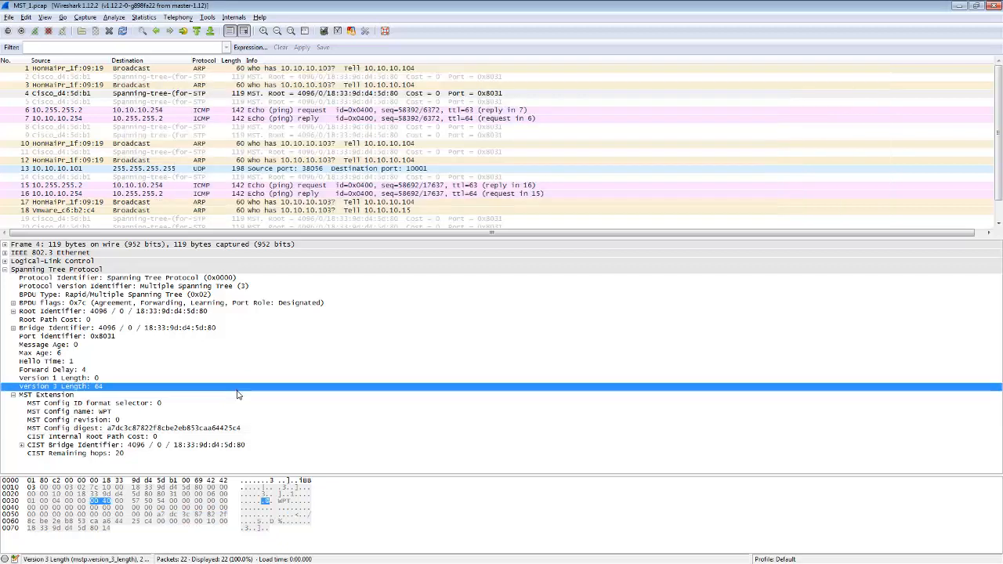
left_click(134, 428)
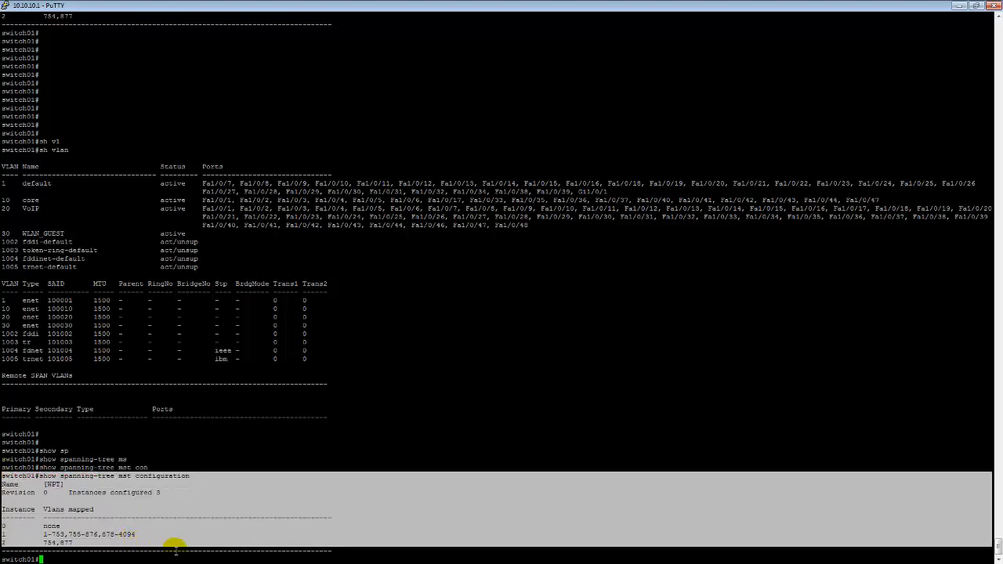
mouse_move(176, 556)
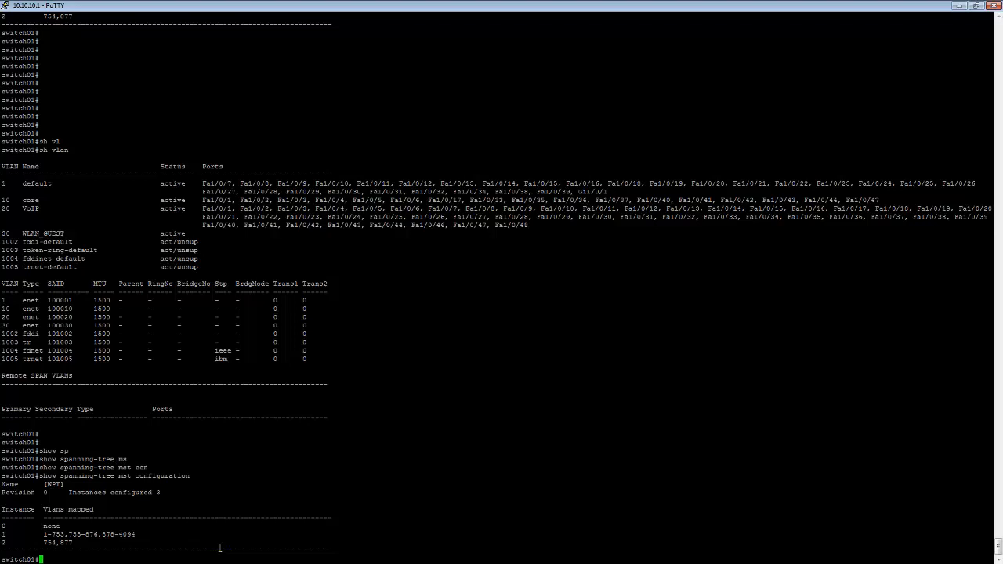
mouse_move(212, 546)
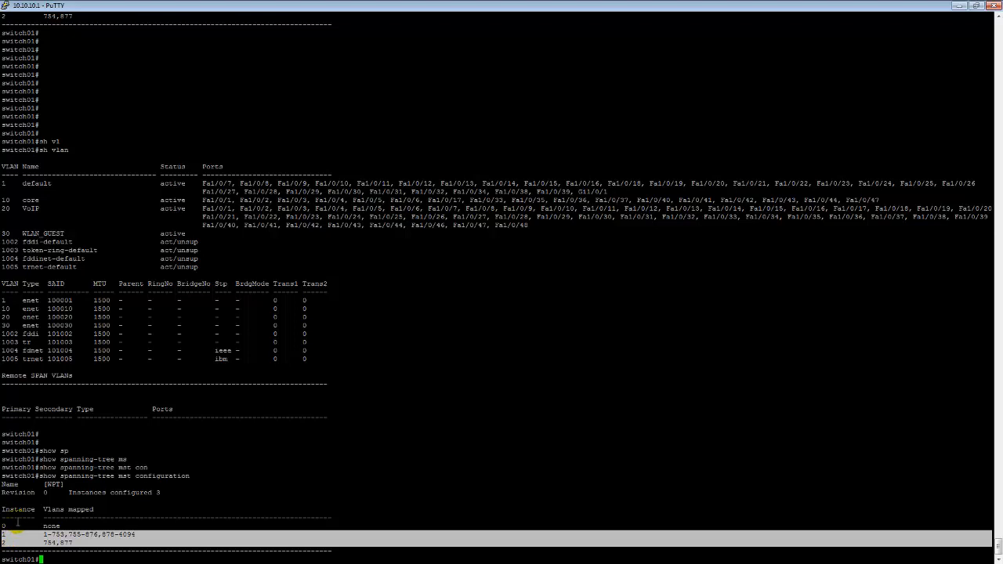
type("sh")
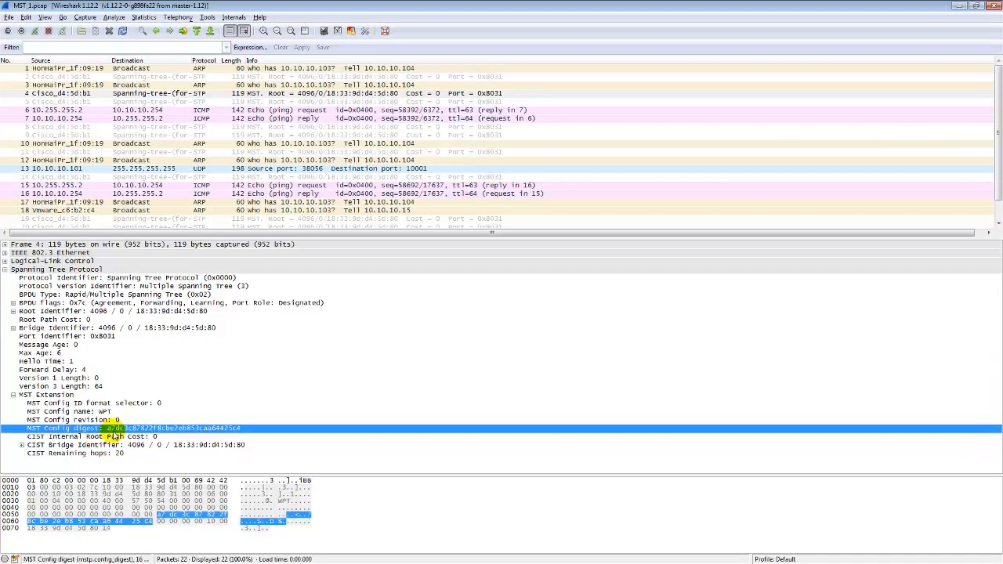
mouse_move(248, 430)
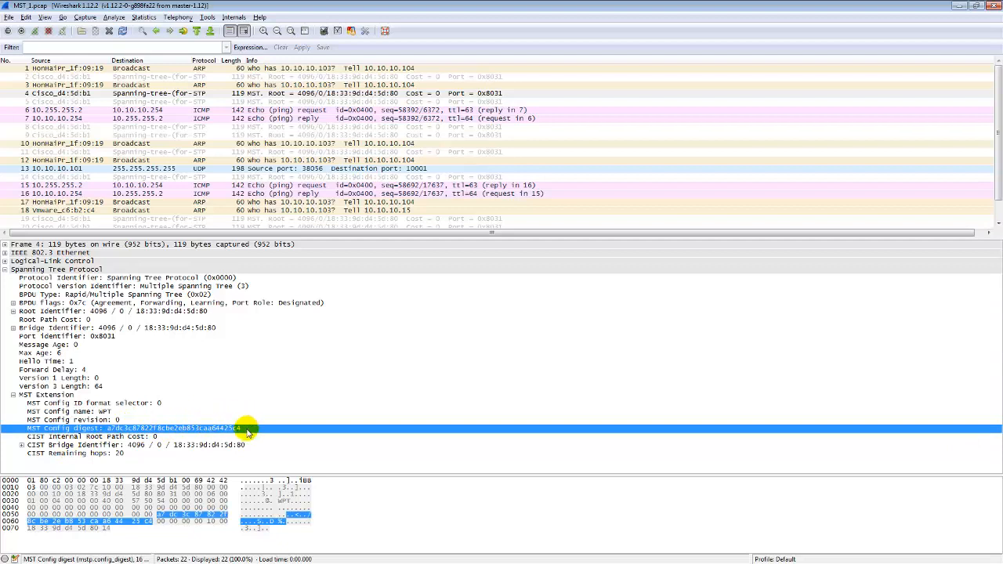
mouse_move(124, 427)
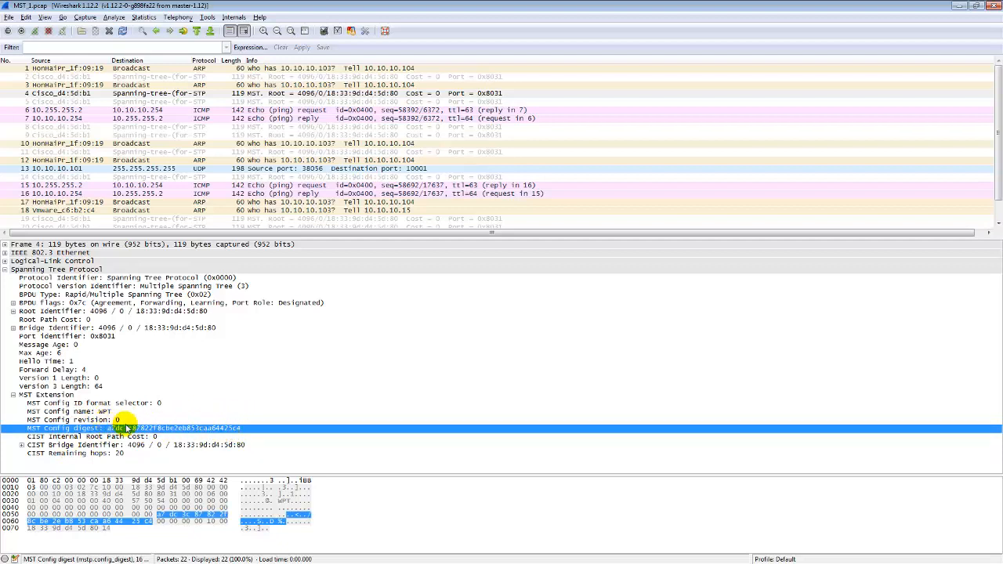
mouse_move(144, 445)
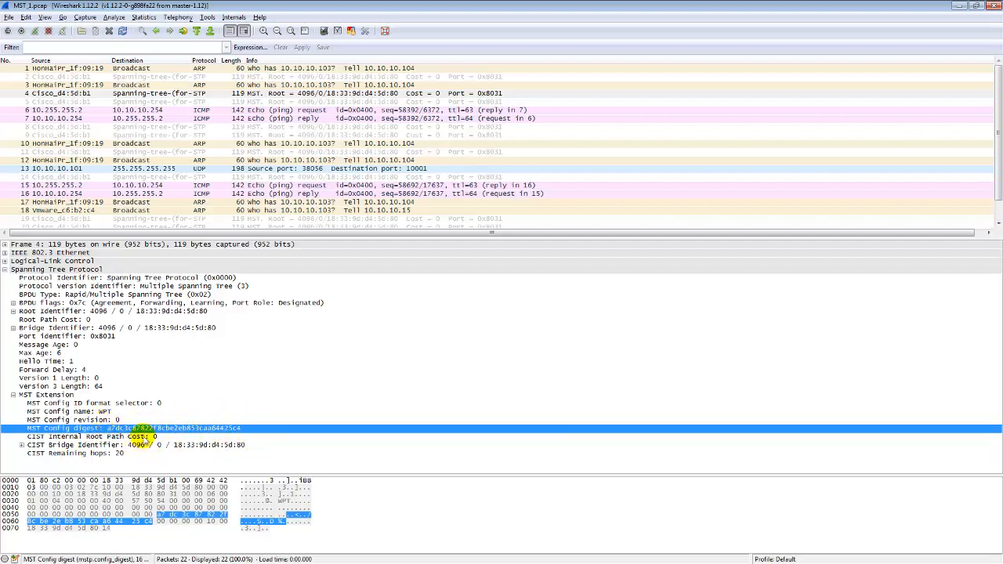
mouse_move(174, 417)
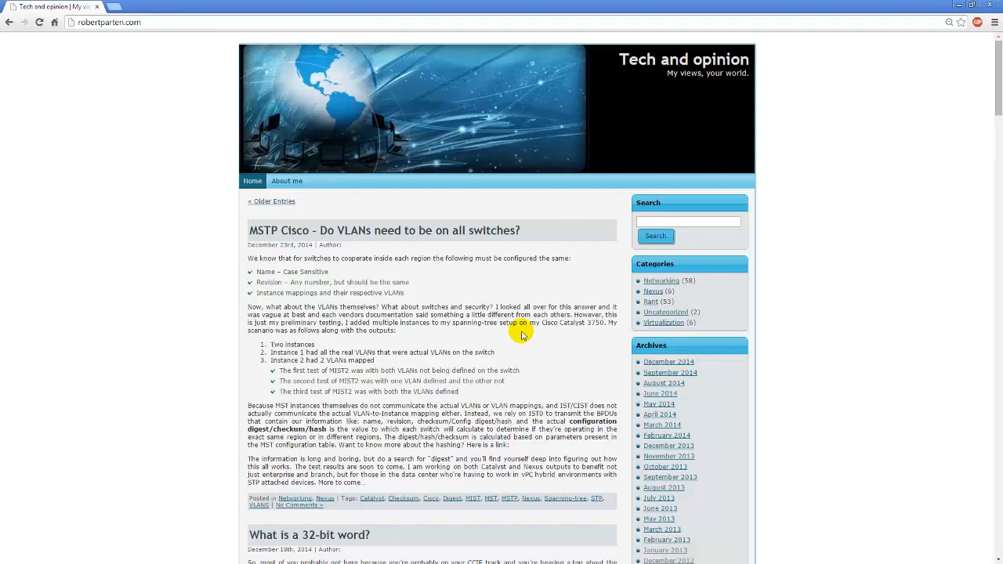
mouse_move(509, 384)
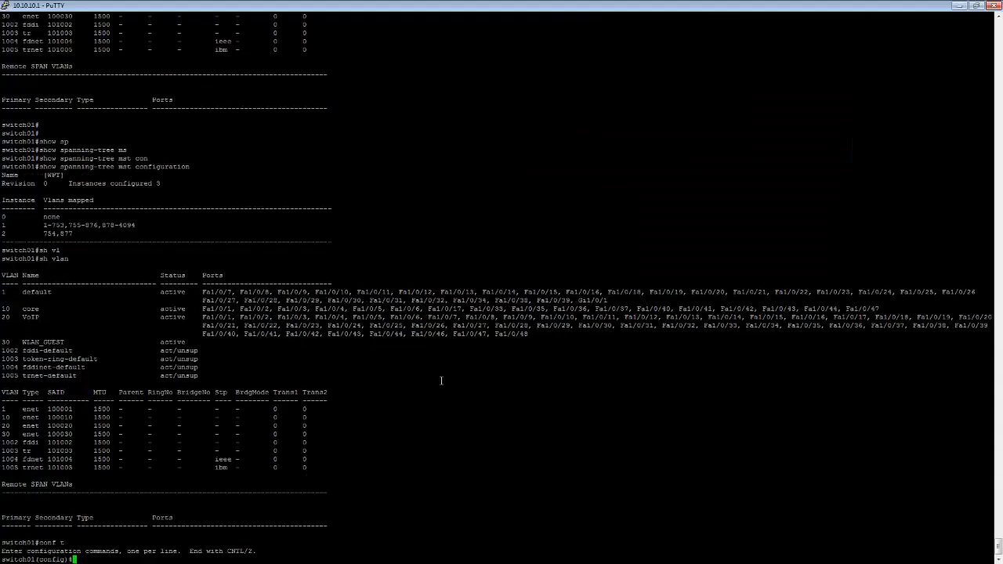
Create VLAN 754 on the switch, save with copy run start, and recheck the MST mapping
type("vlan 754")
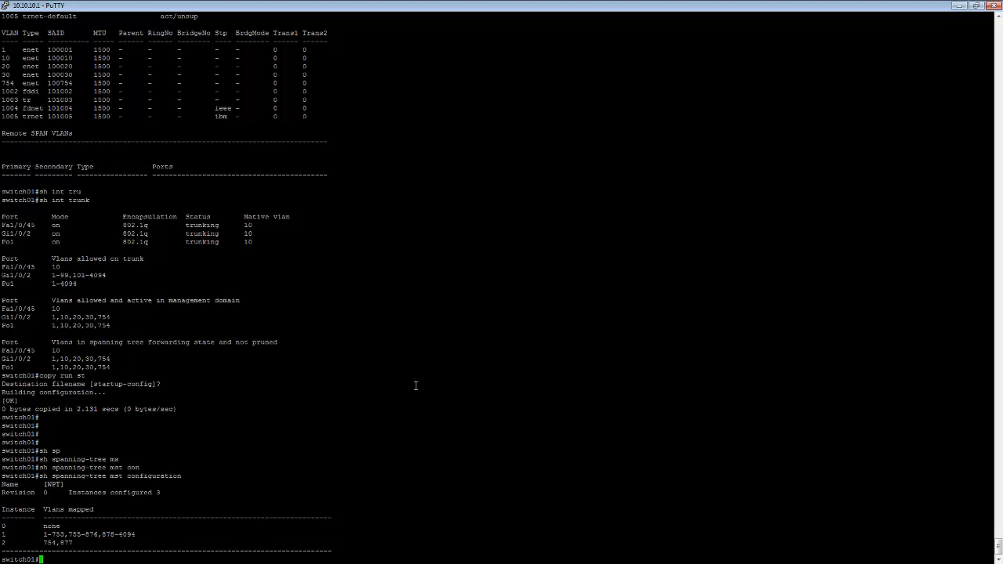
mouse_move(310, 459)
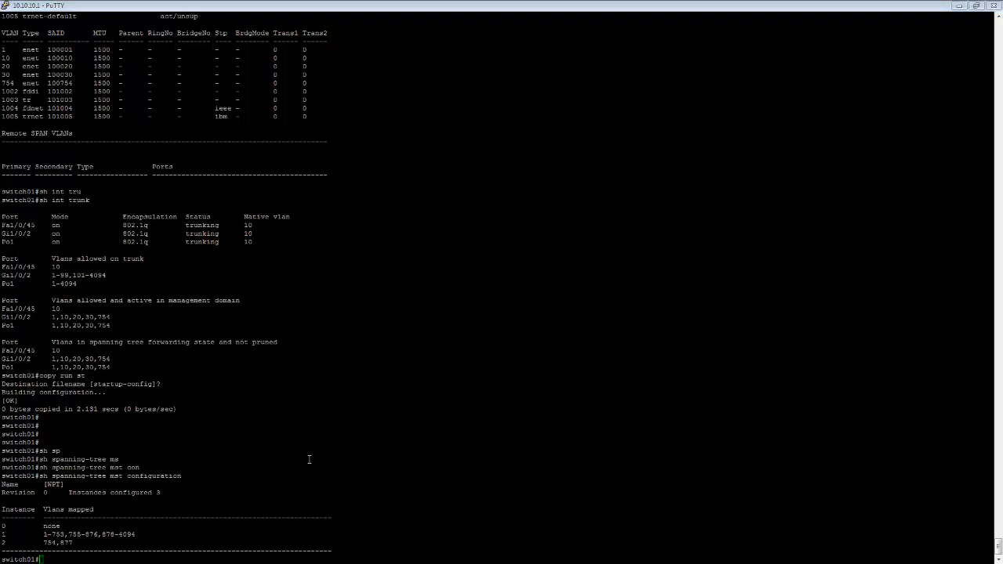
left_click(9, 16)
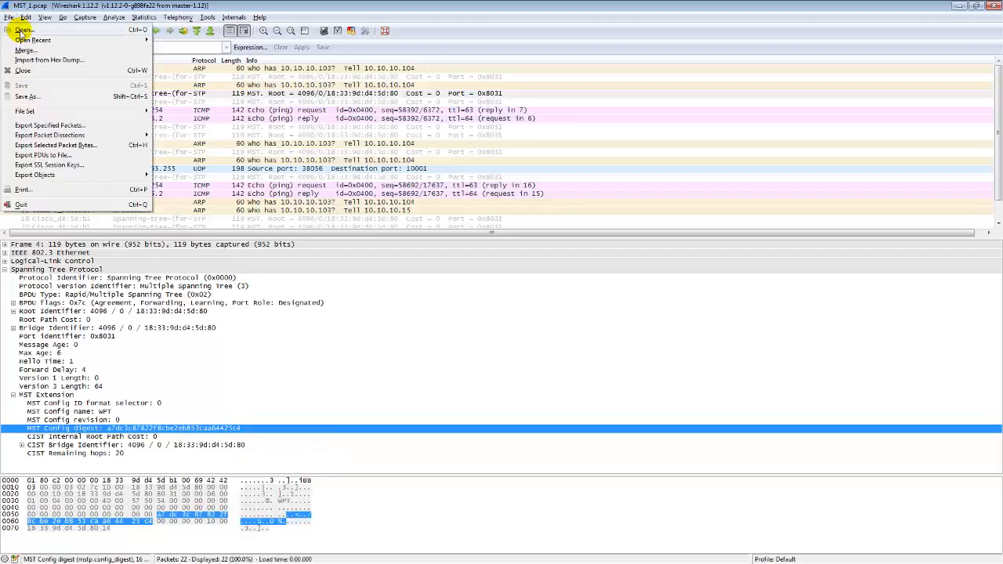
Load another MST_x.pcap capture file into Wireshark
left_click(24, 30)
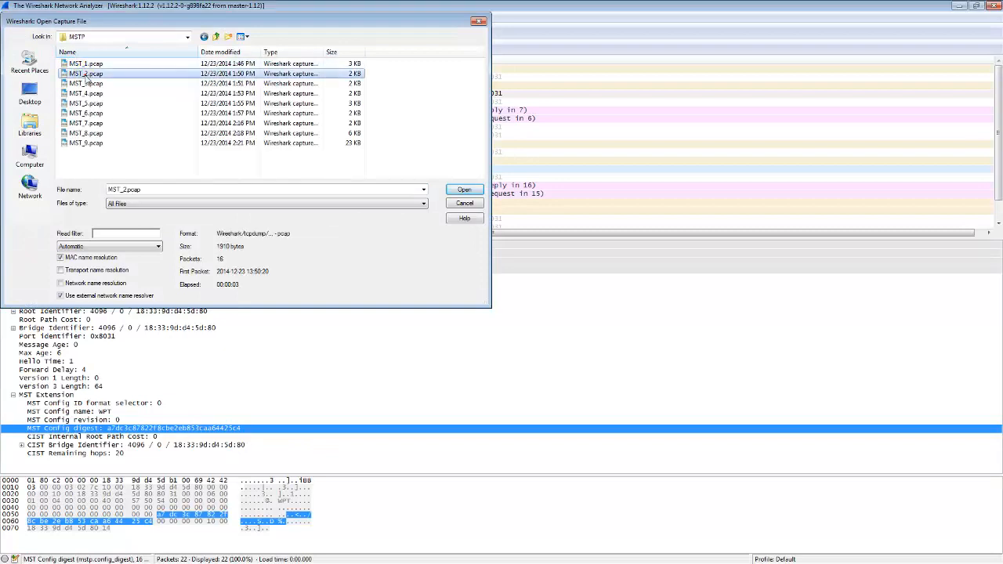
left_click(464, 188)
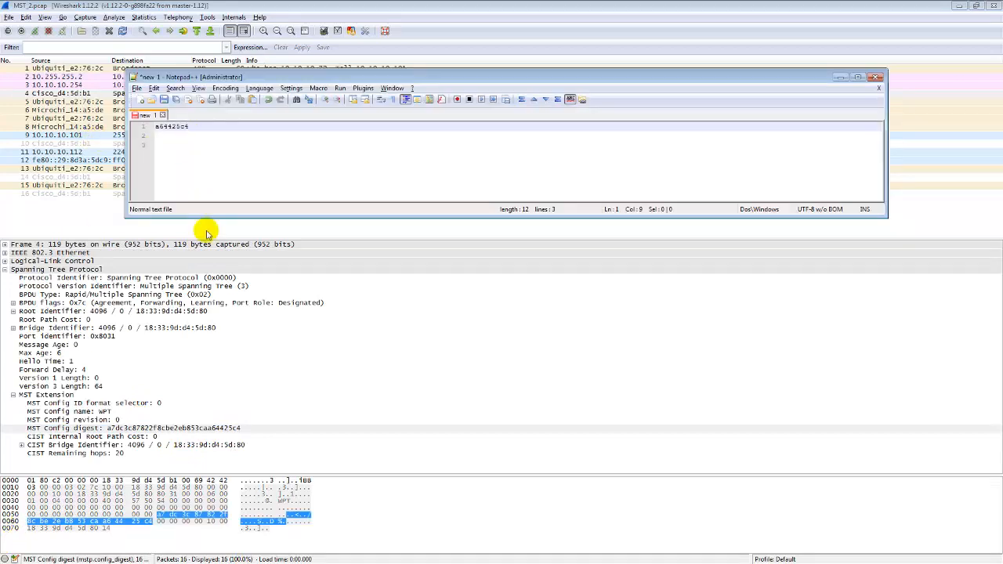
mouse_move(221, 344)
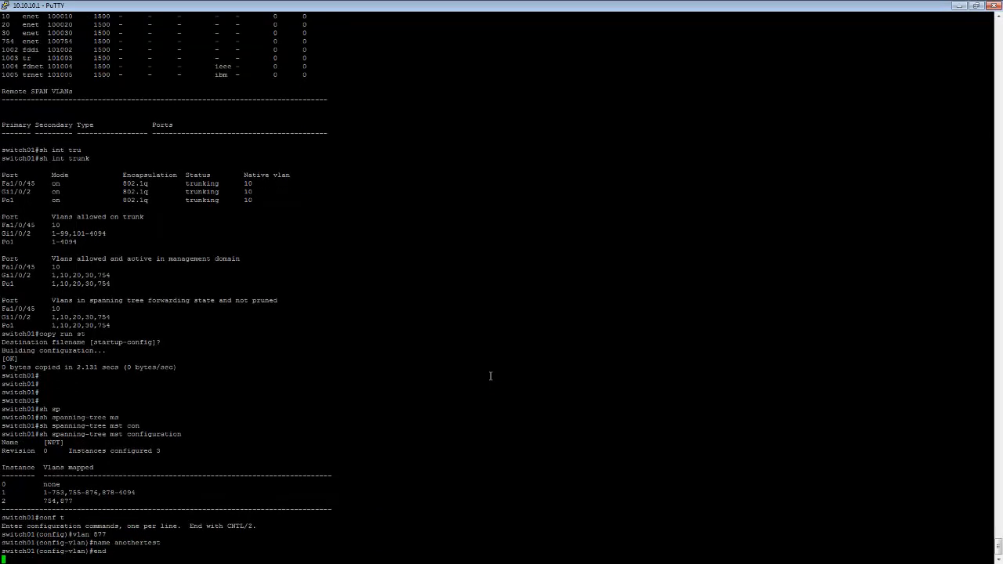
Add VLAN 877 named anotherTest and save with copy run start
type("copy r")
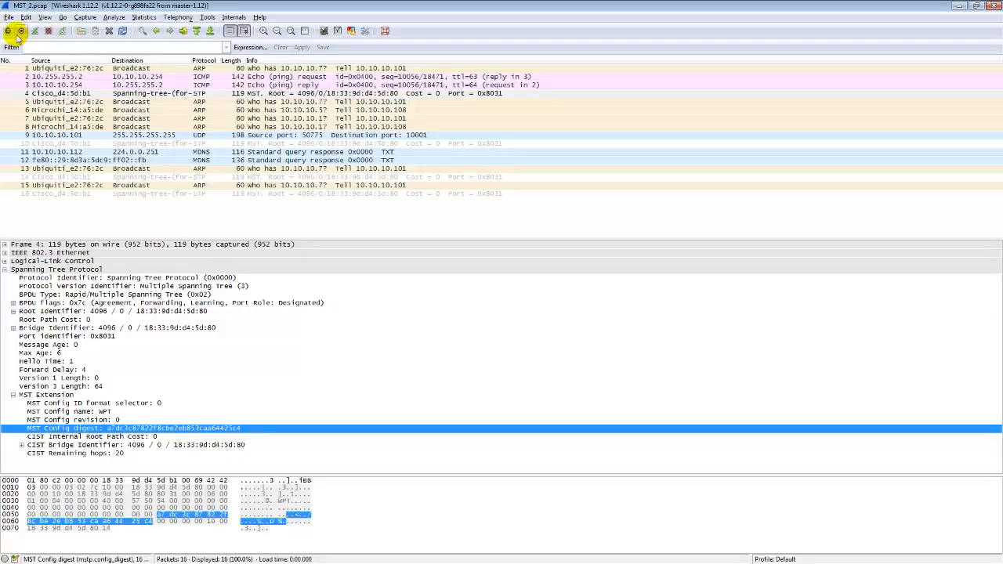
Load the second MST capture file from the MSTP folder into Wireshark
left_click(7, 16)
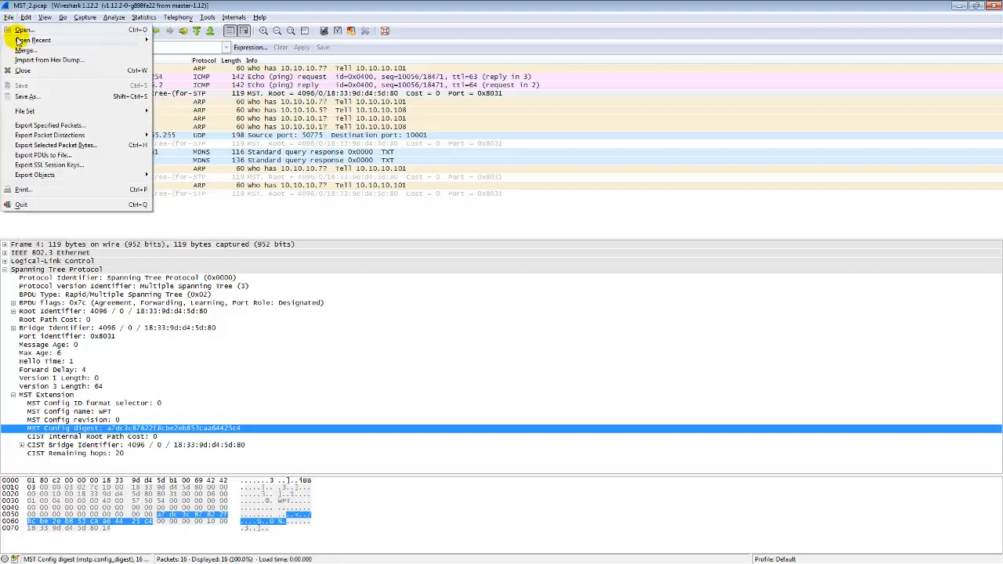
left_click(24, 30)
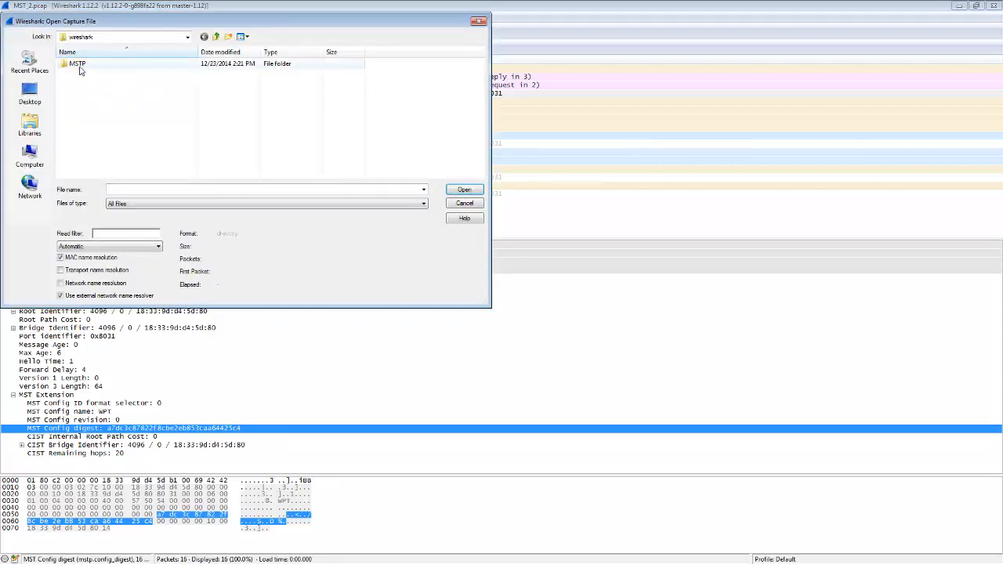
double_click(79, 63)
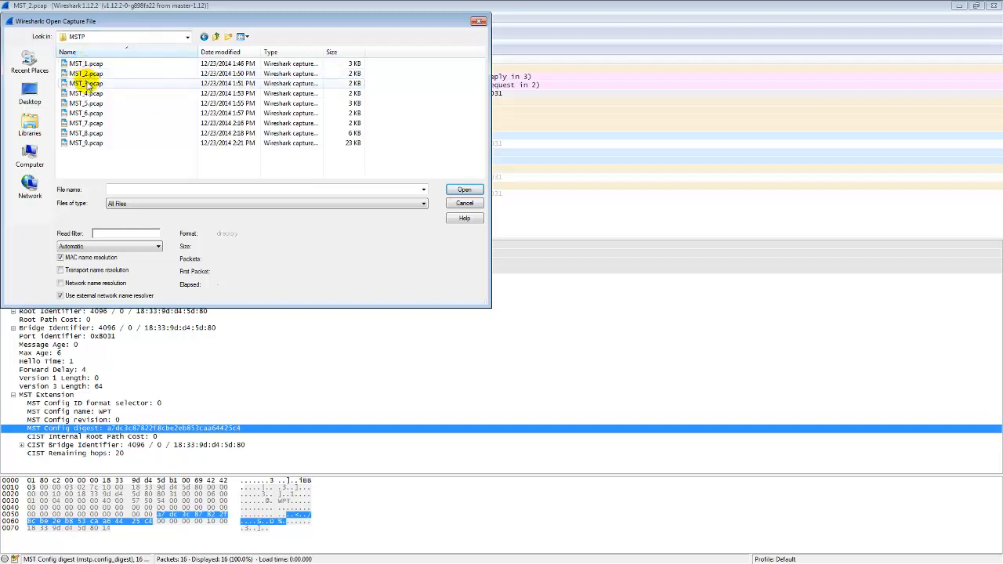
double_click(85, 92)
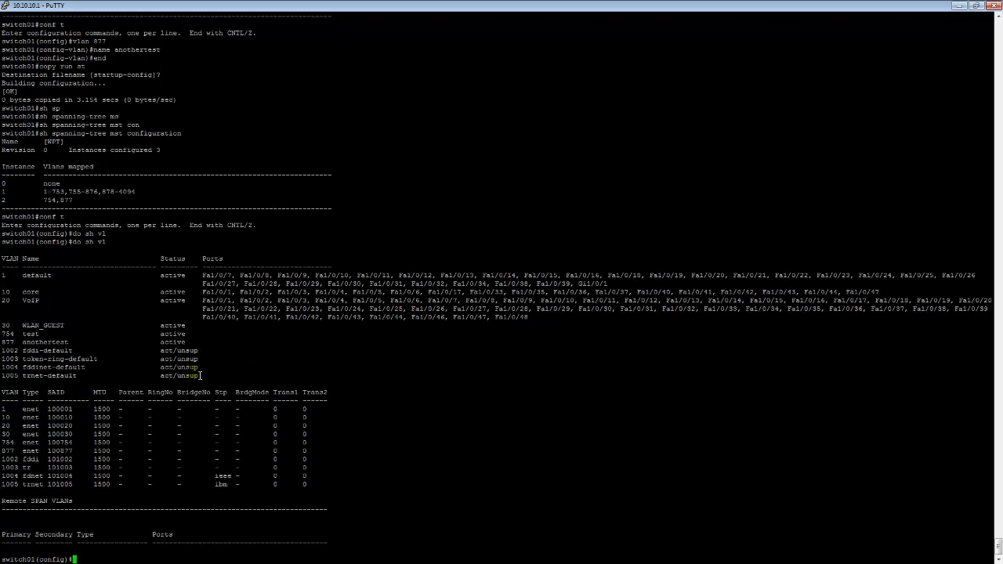
Remove VLANs 754 and 877 with 'no vlan', save, and recheck VLAN list and MST mapping
type("no vl 877")
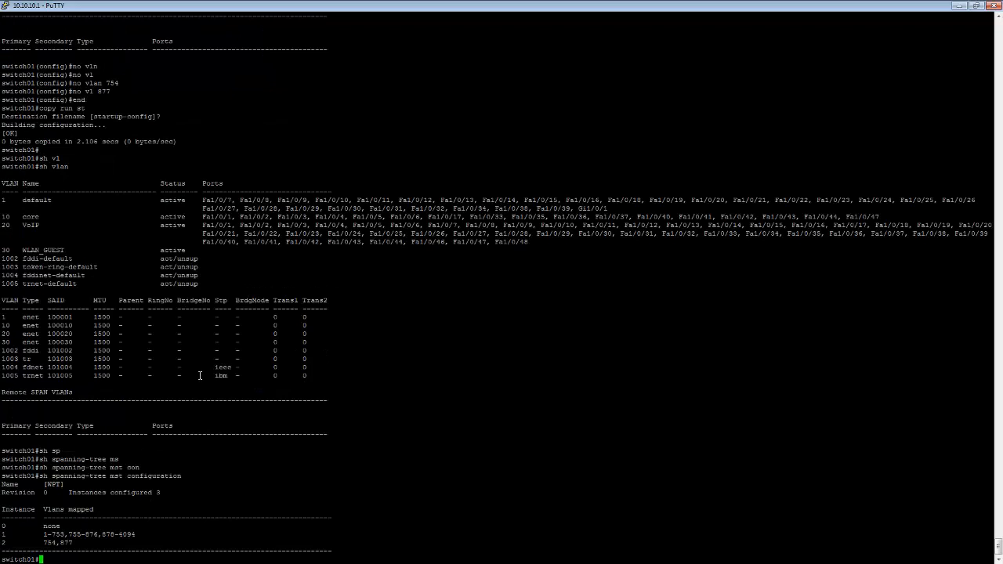
mouse_move(28, 164)
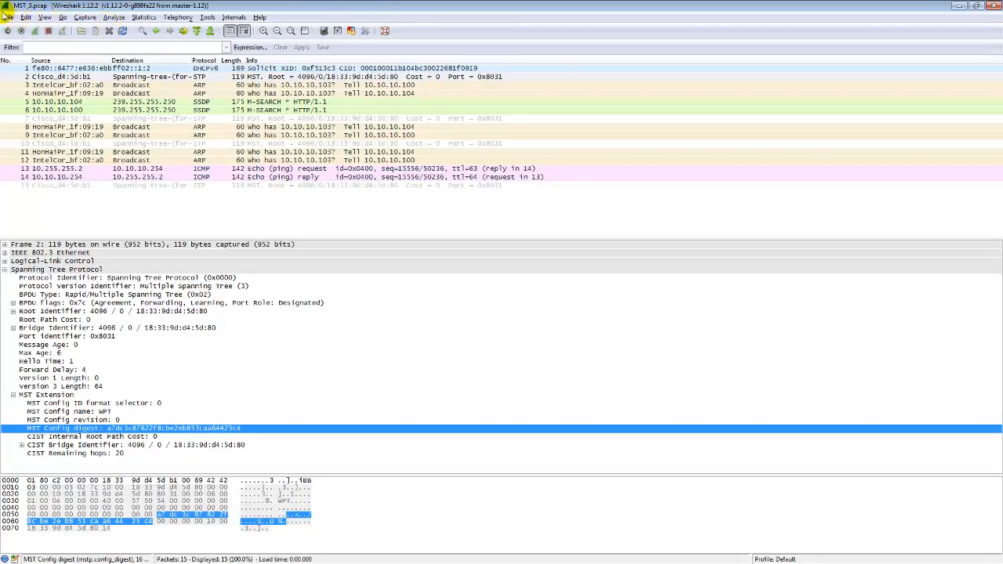
Load the next MST .pcap capture file in Wireshark
left_click(22, 31)
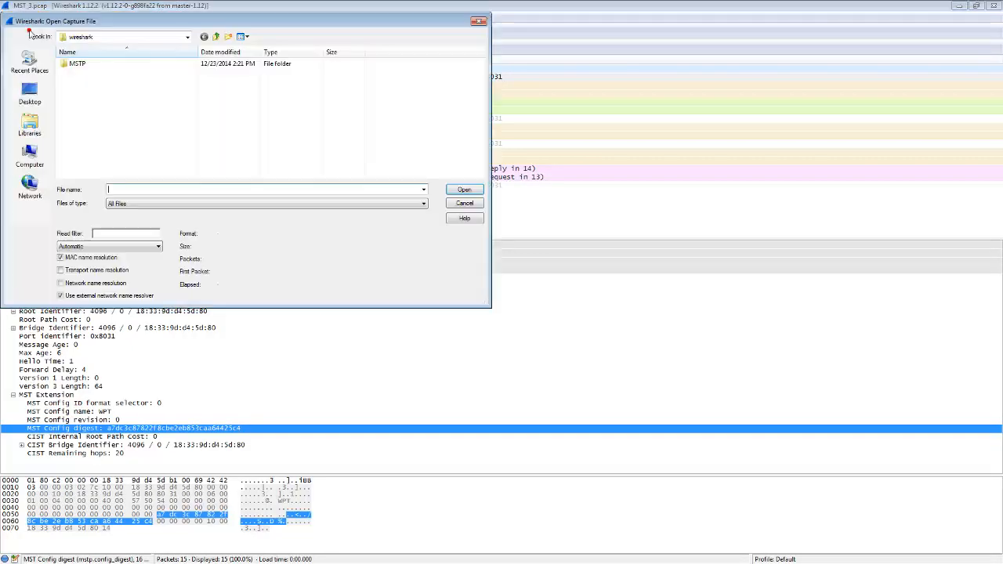
double_click(78, 63)
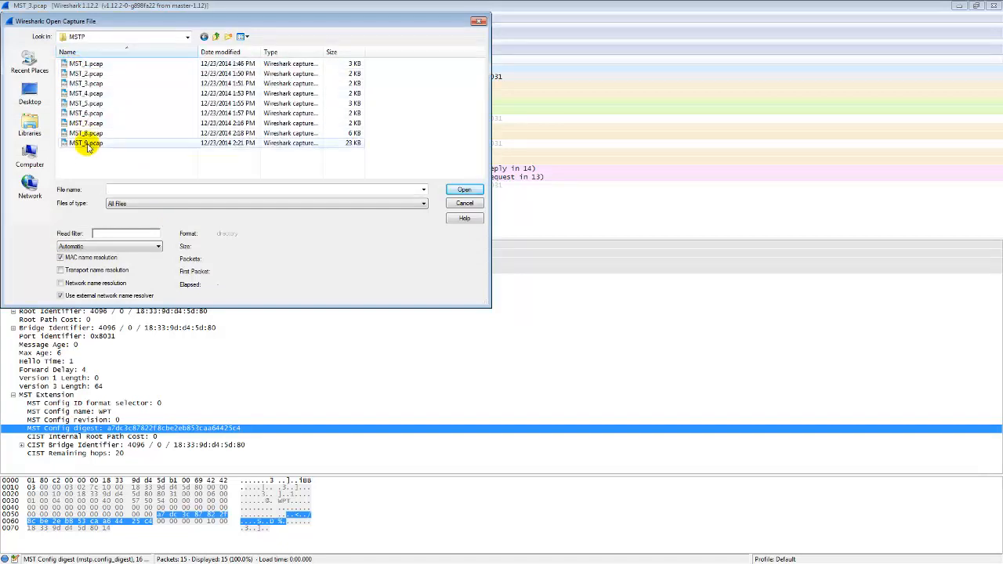
mouse_move(86, 123)
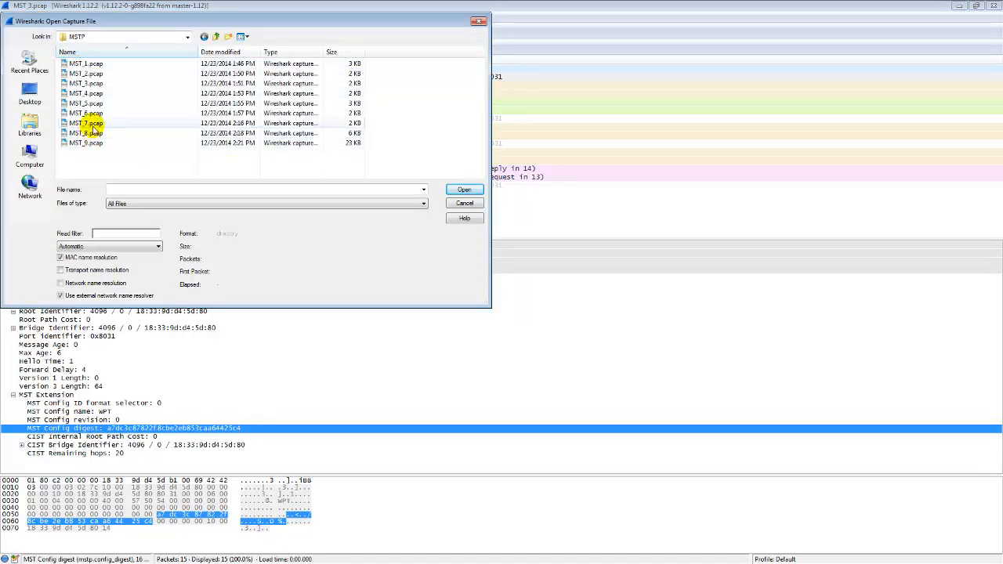
double_click(86, 122)
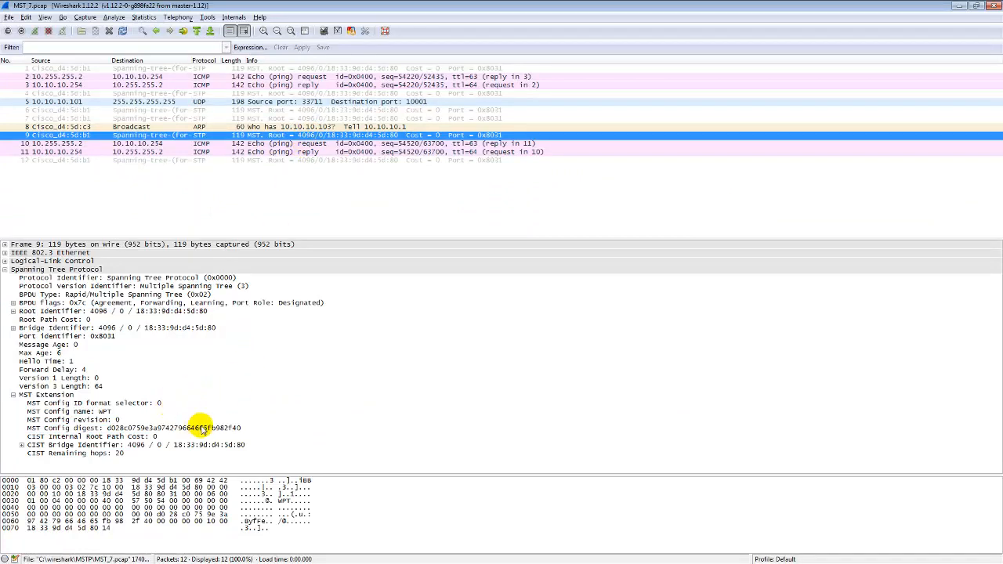
Examine the spanning tree frame's MST config digest and config revision fields
left_click(133, 428)
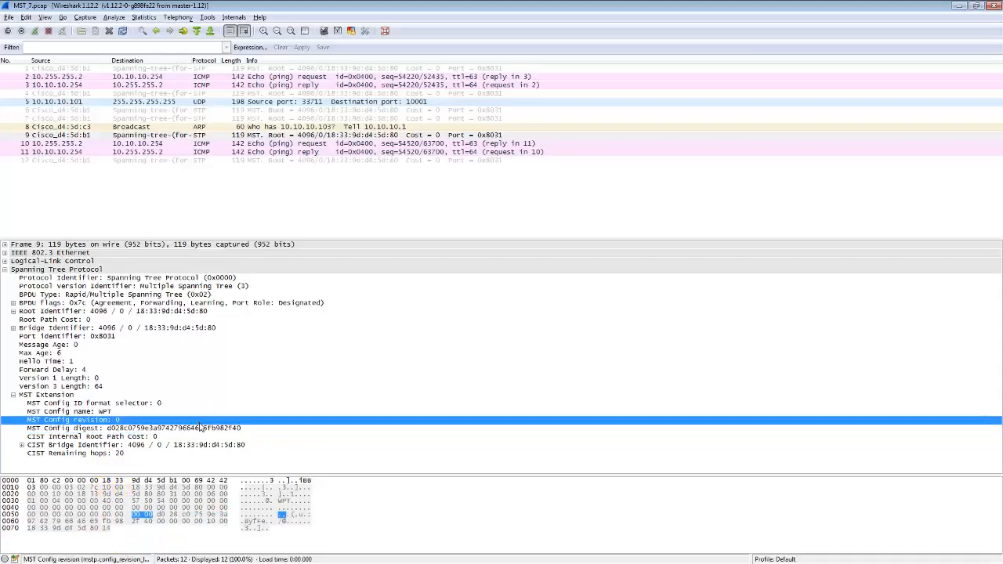
left_click(138, 428)
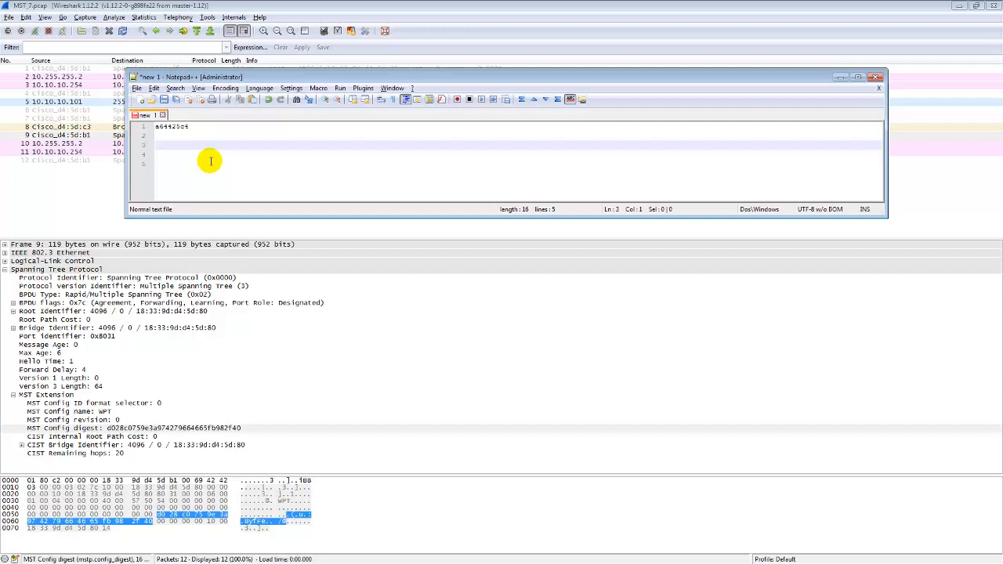
Note the second capture's digest fragment 'fb40' beneath the first noted value
type("fb982f")
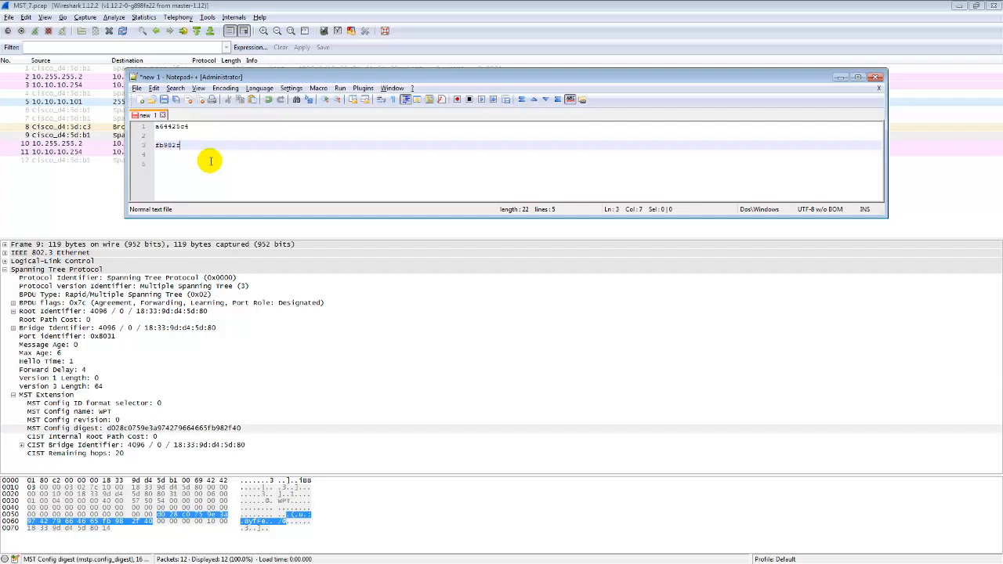
type("40")
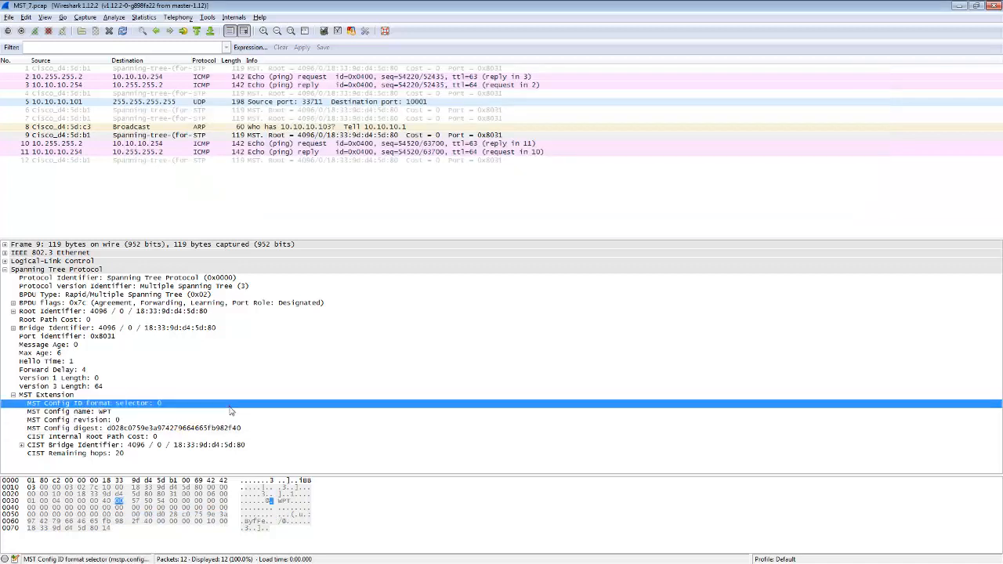
left_click(102, 420)
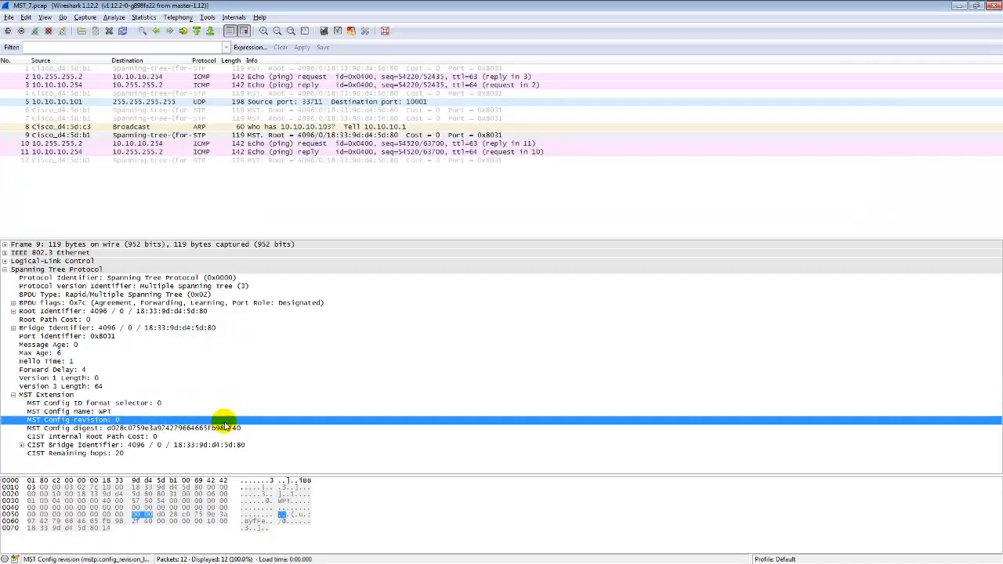
left_click(133, 428)
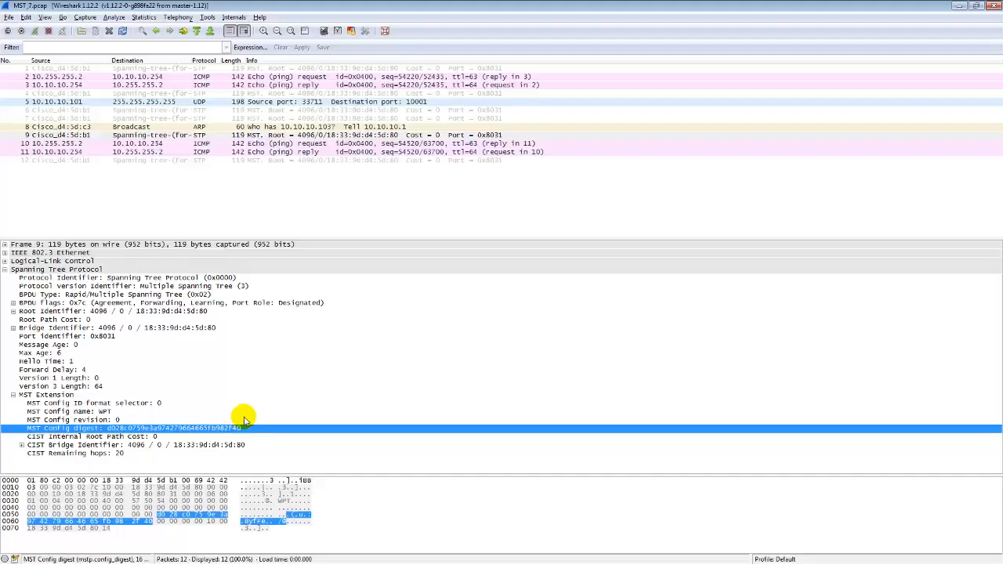
Load the later MST capture file in Wireshark
left_click(10, 16)
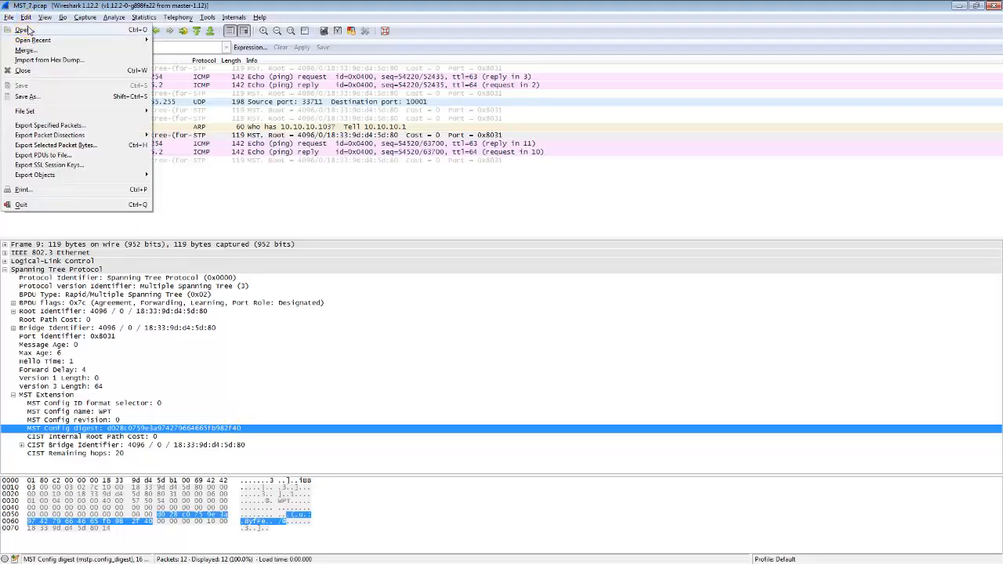
left_click(24, 30)
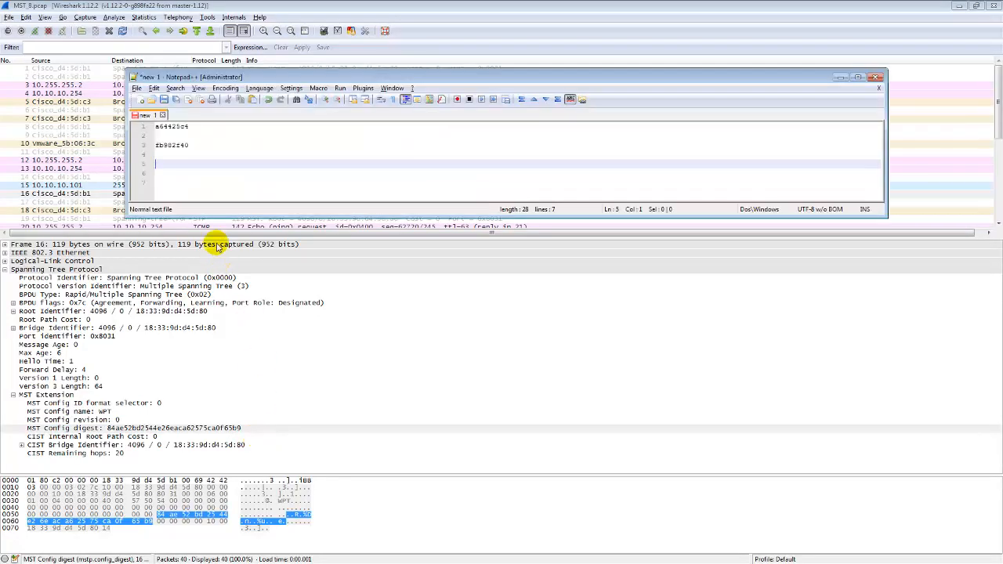
Record its changed digest fragment 'dca0f65b' in the Notepad++ notes
type("d")
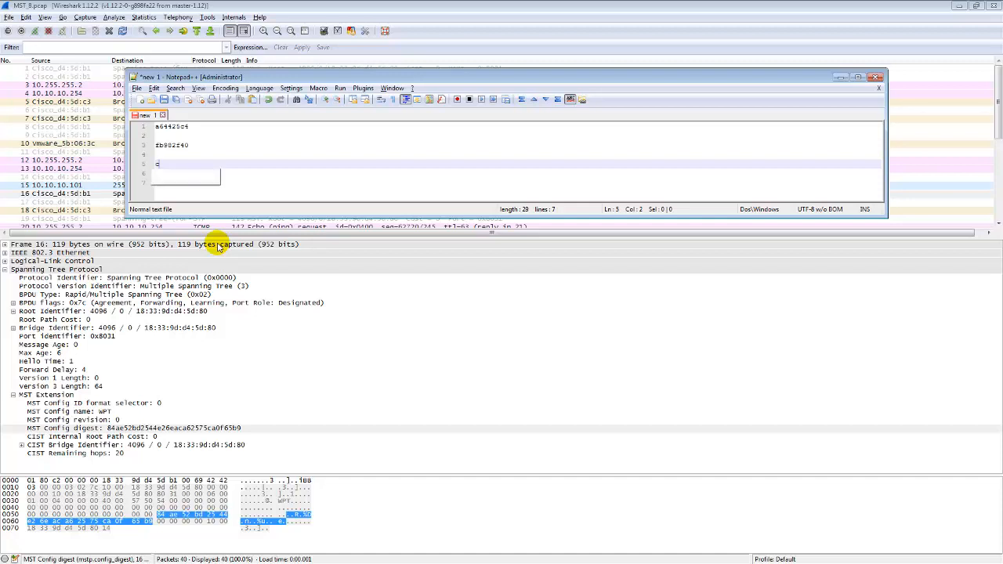
type("ca0f")
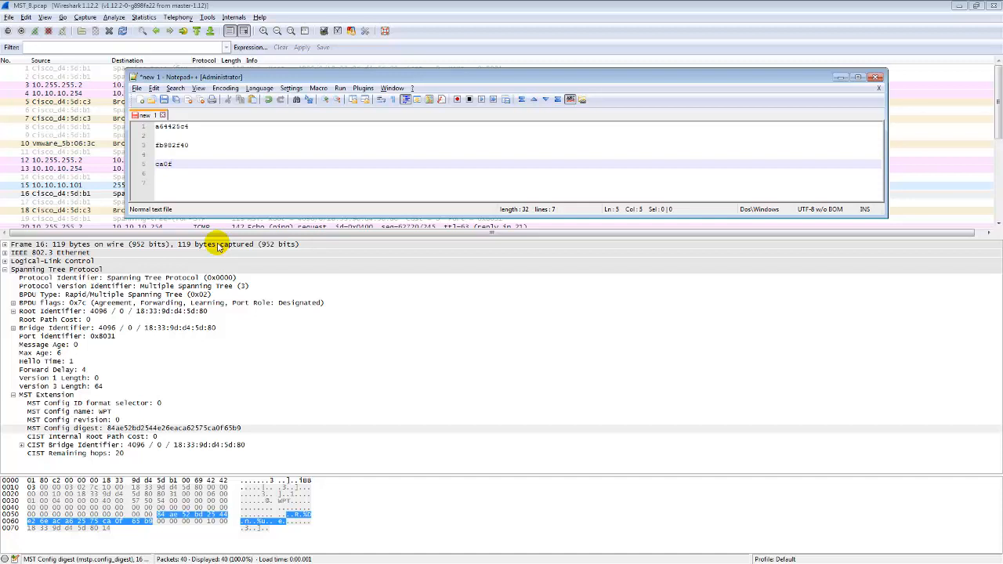
type("65b")
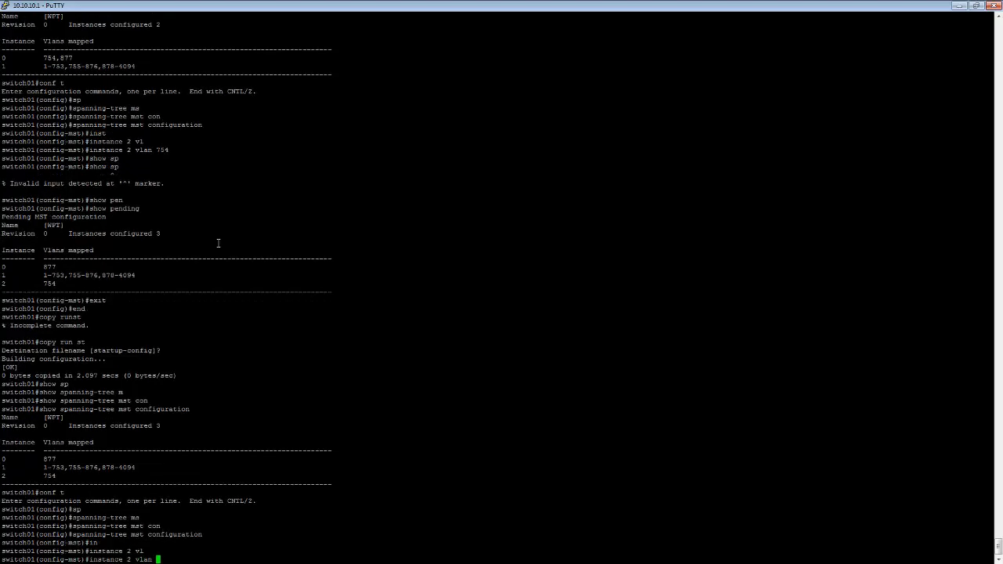
Map VLAN 877 to MST instance 2 and check the pending MST configuration
type("877")
type("show pe")
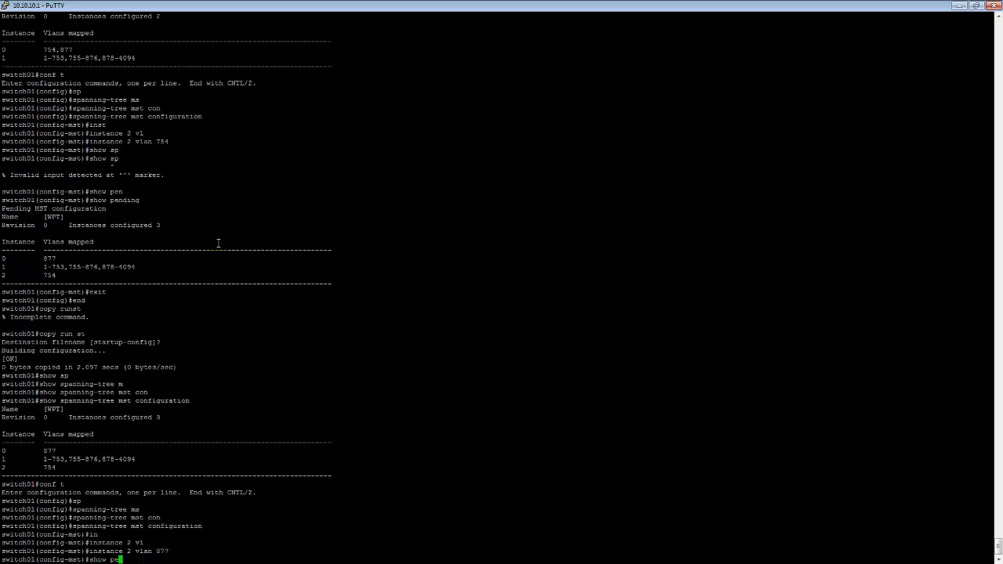
scroll("down", 3)
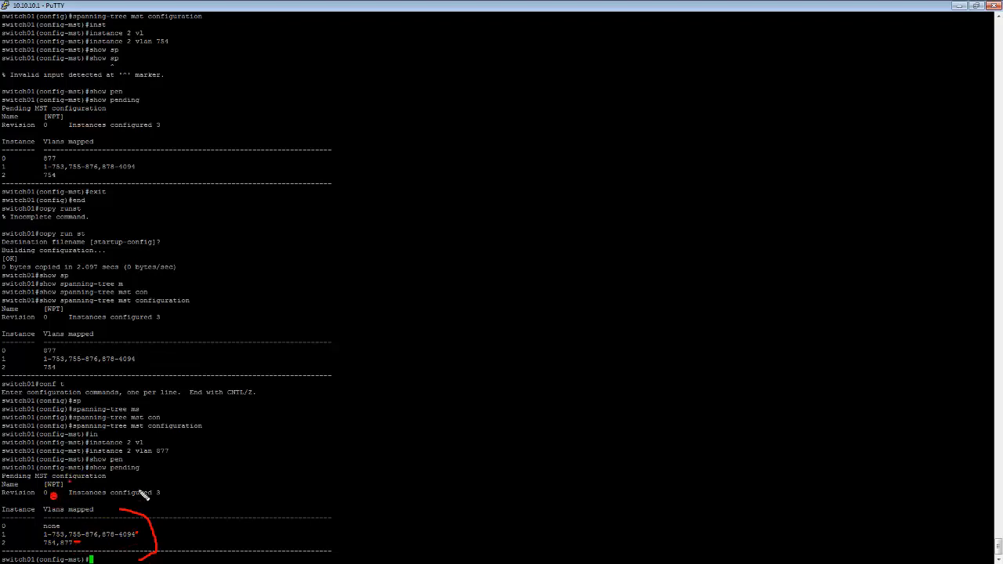
mouse_move(175, 483)
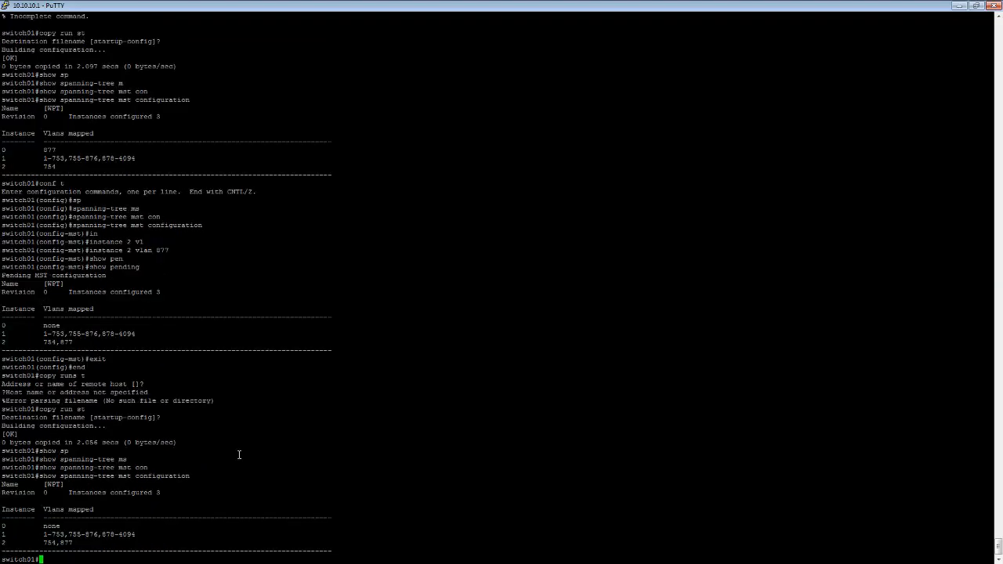
mouse_move(75, 492)
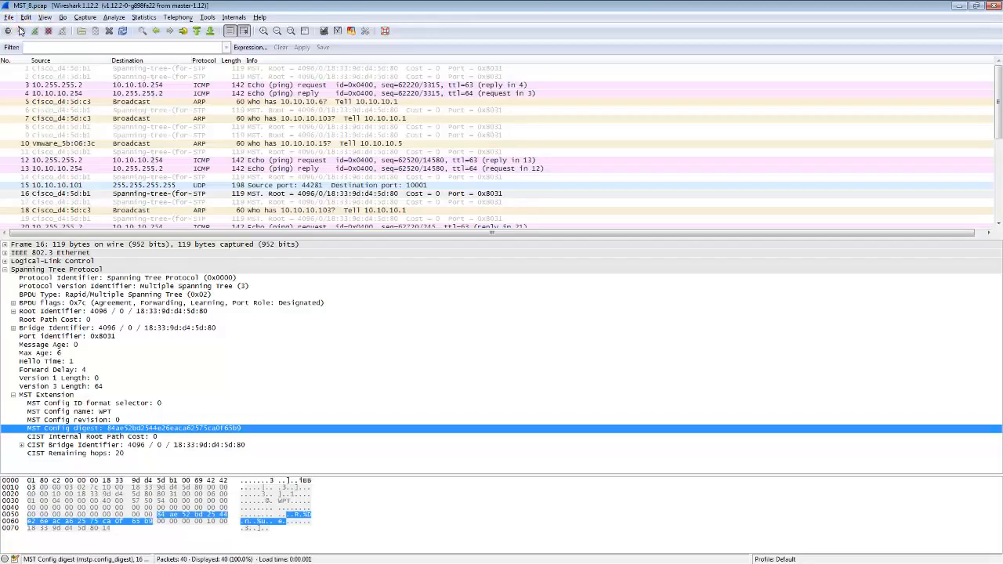
Load the newest MST capture and highlight its spanning tree frame's MST config digest
left_click(19, 32)
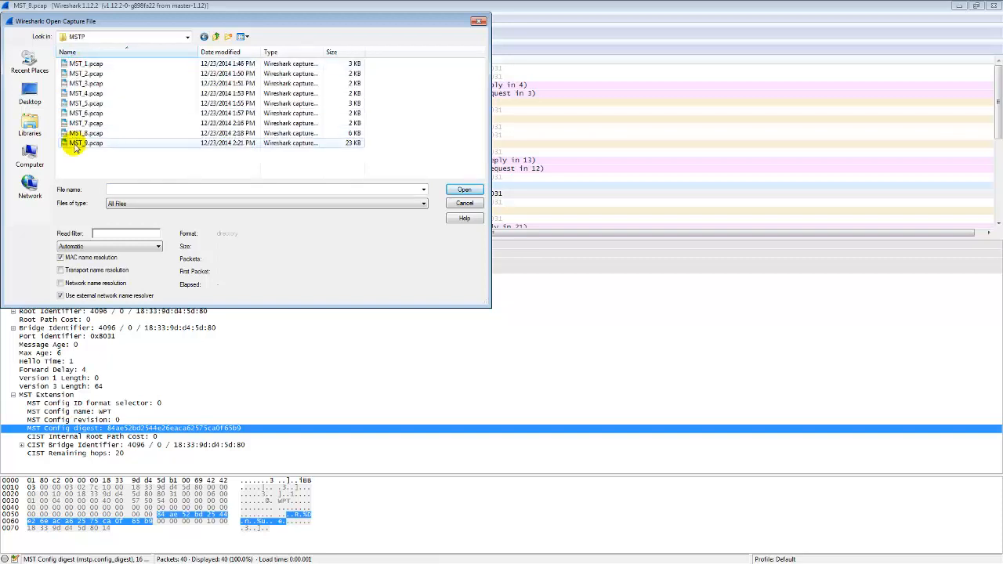
left_click(464, 188)
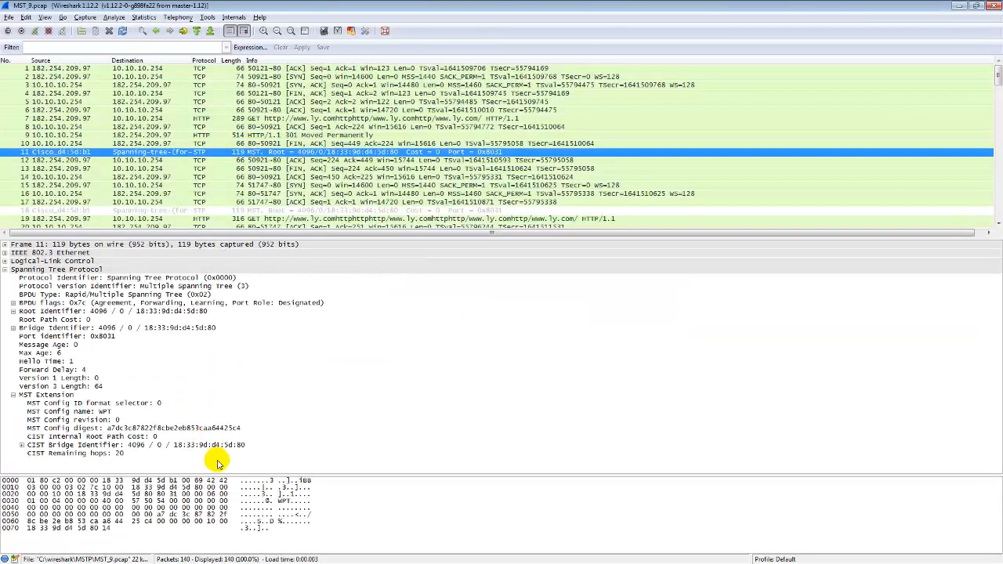
left_click(133, 427)
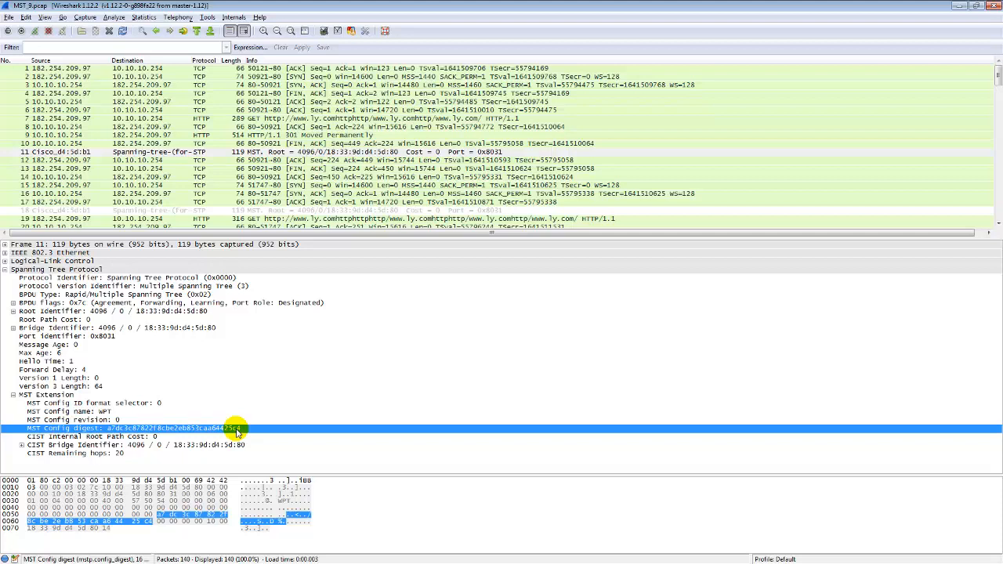
mouse_move(117, 414)
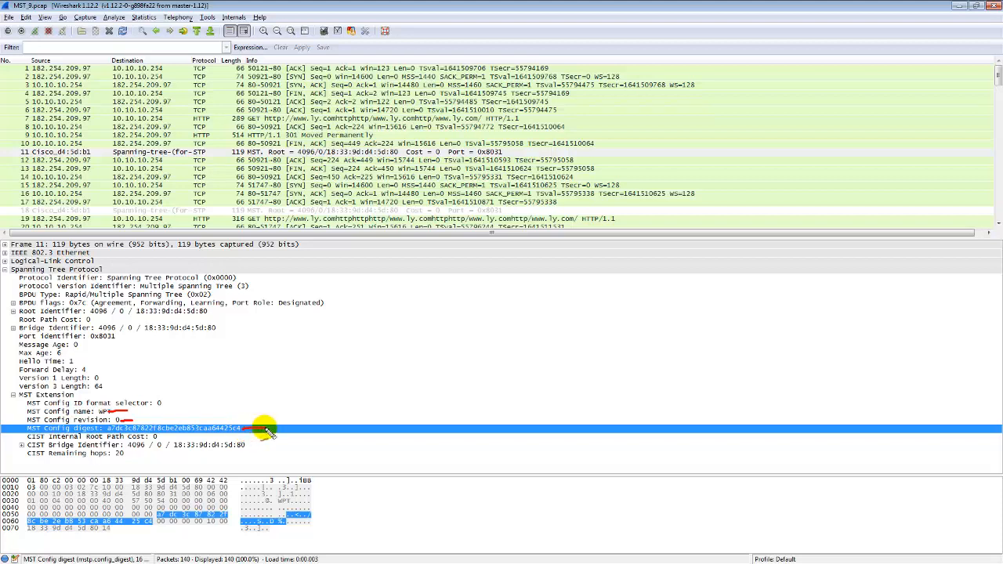
mouse_move(279, 423)
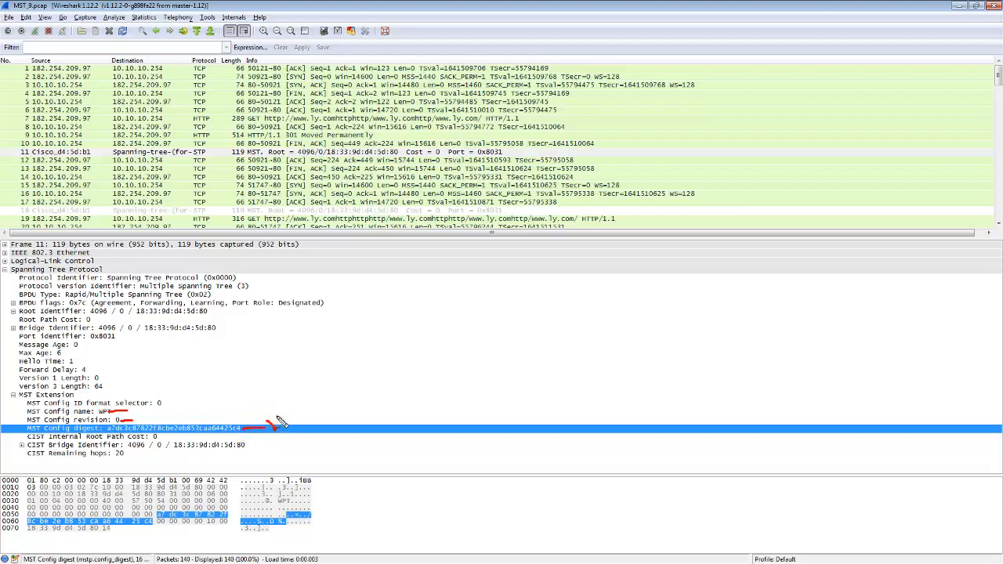
mouse_move(274, 427)
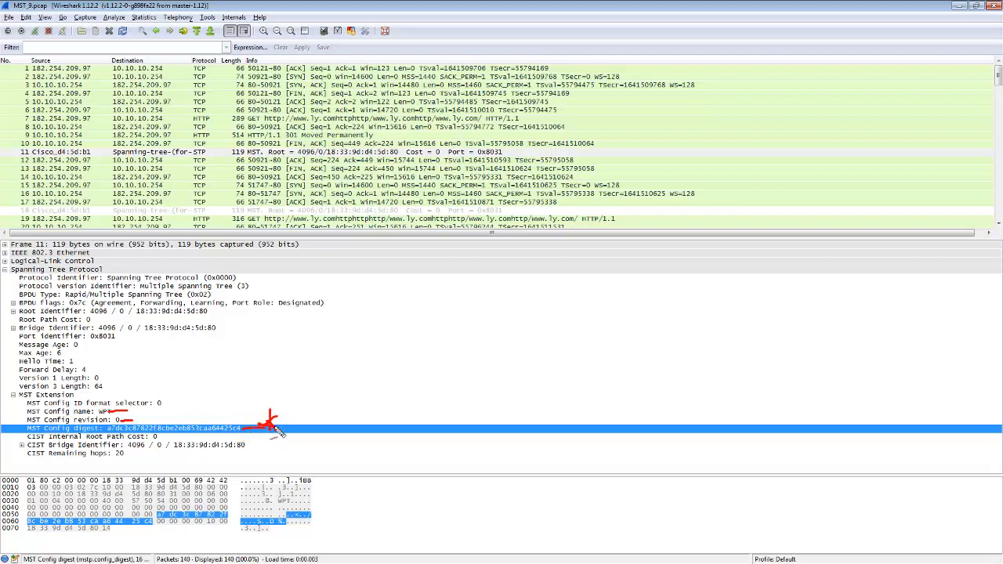